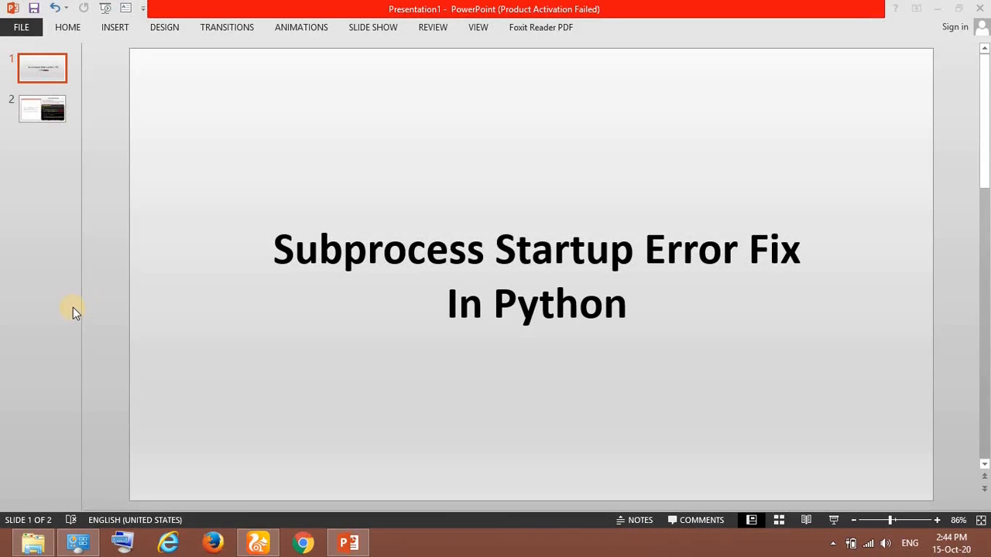
{"action": "mouse_move", "coordinate": [109, 297]}
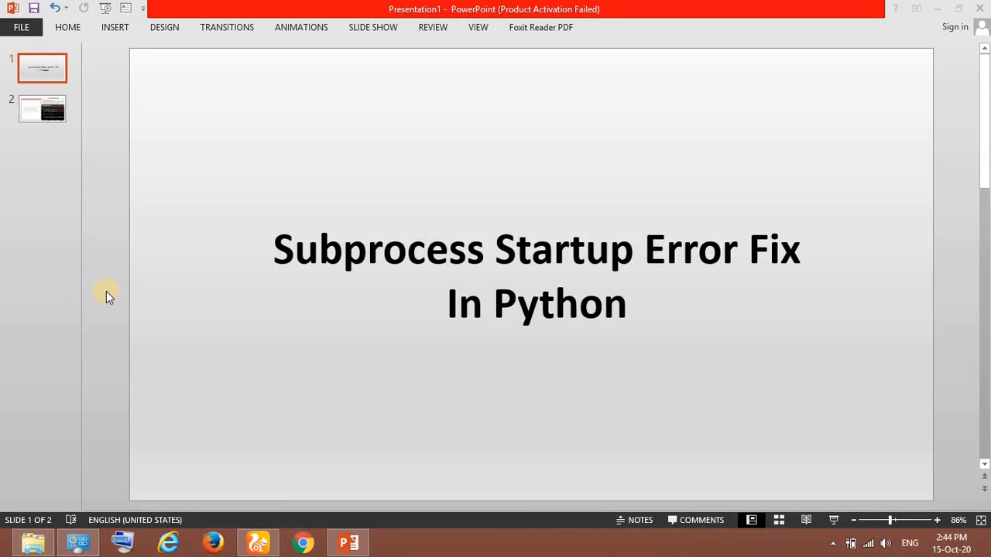
{"action": "mouse_move", "coordinate": [155, 257]}
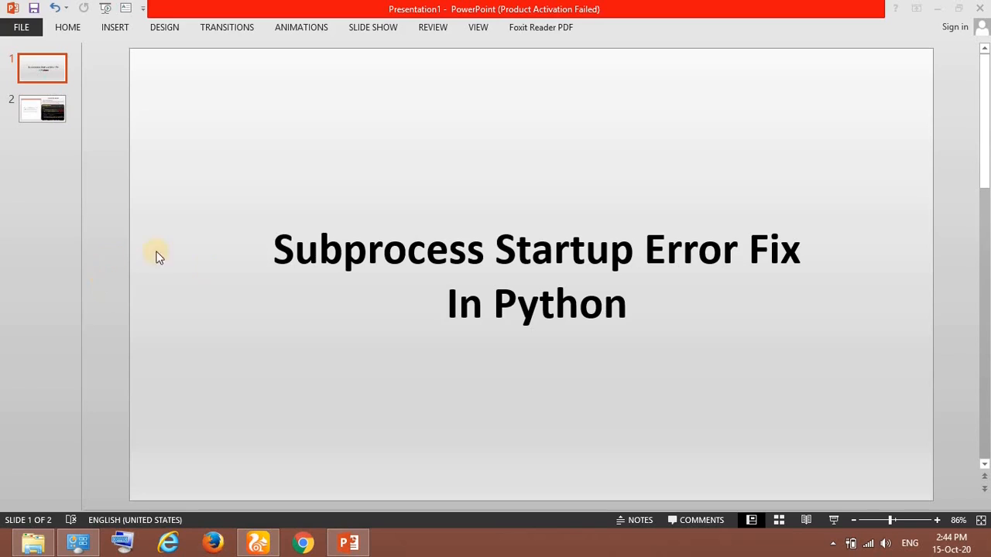
{"action": "mouse_move", "coordinate": [109, 263]}
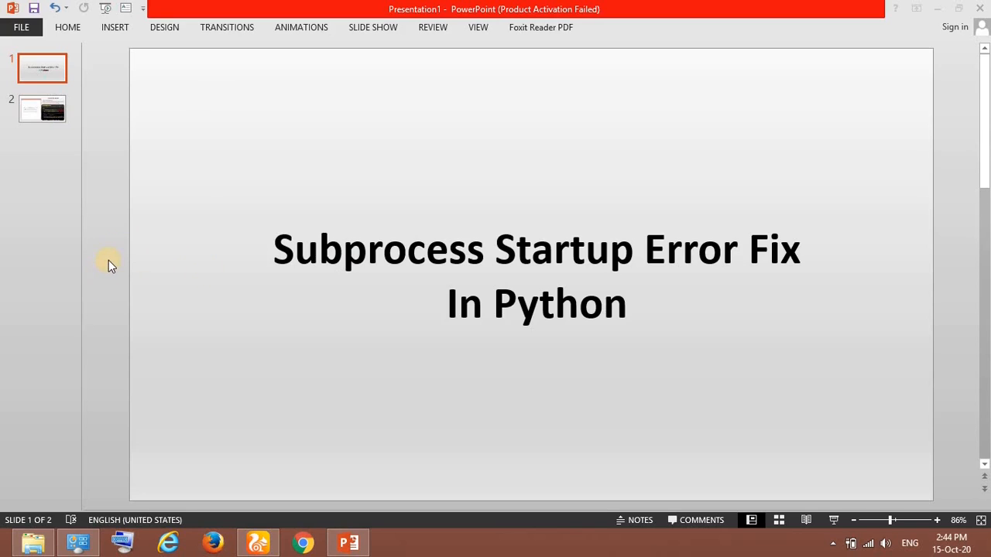
{"action": "mouse_move", "coordinate": [107, 276]}
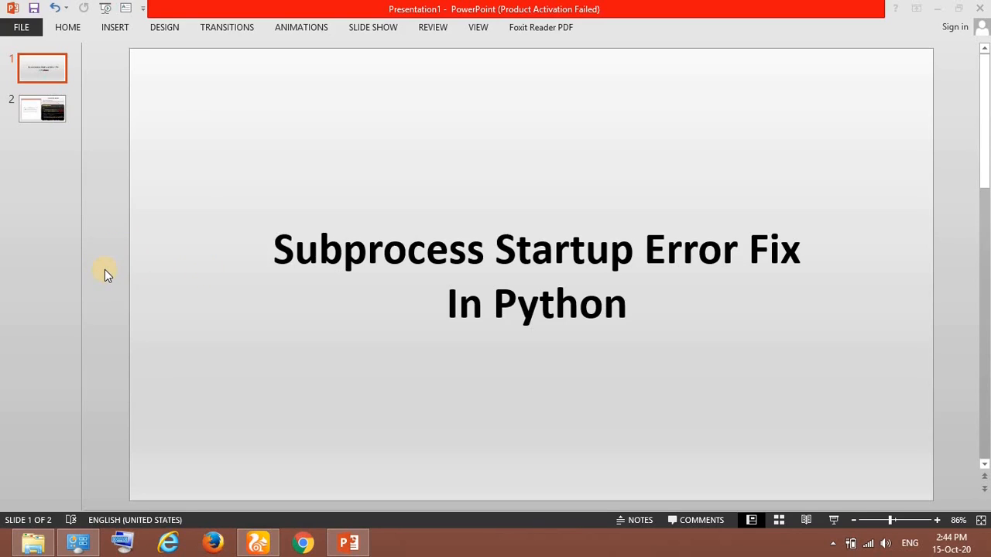
{"action": "mouse_move", "coordinate": [112, 276]}
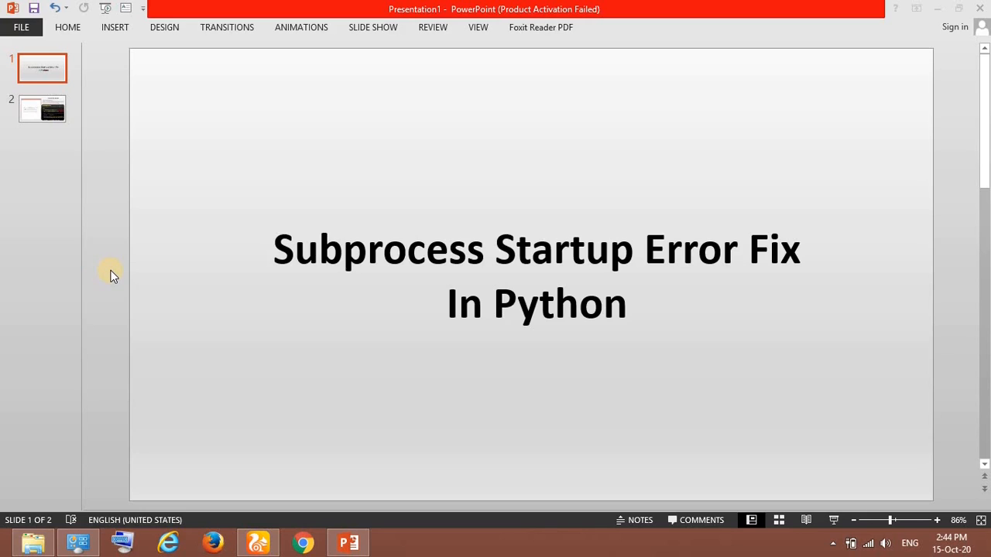
{"action": "mouse_move", "coordinate": [285, 279]}
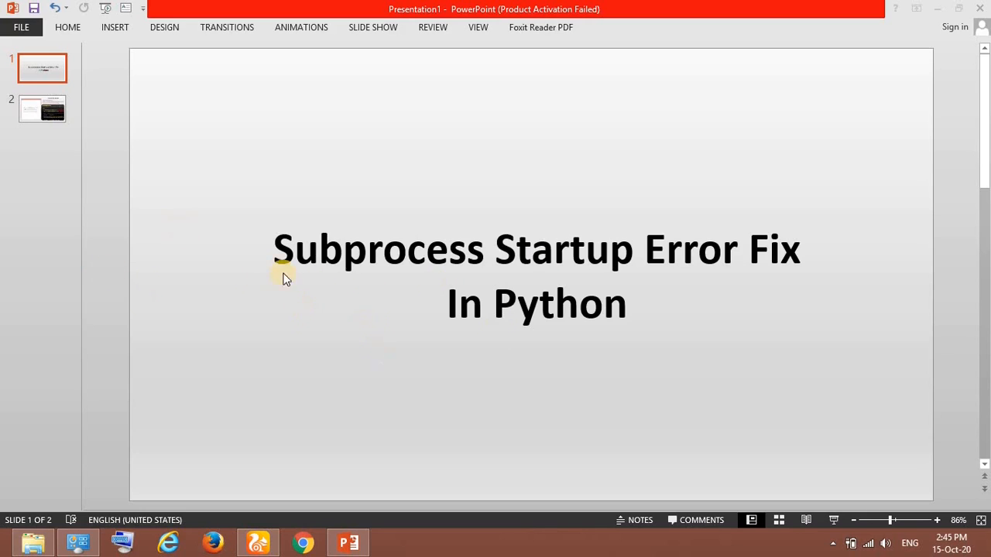
{"action": "mouse_move", "coordinate": [306, 302]}
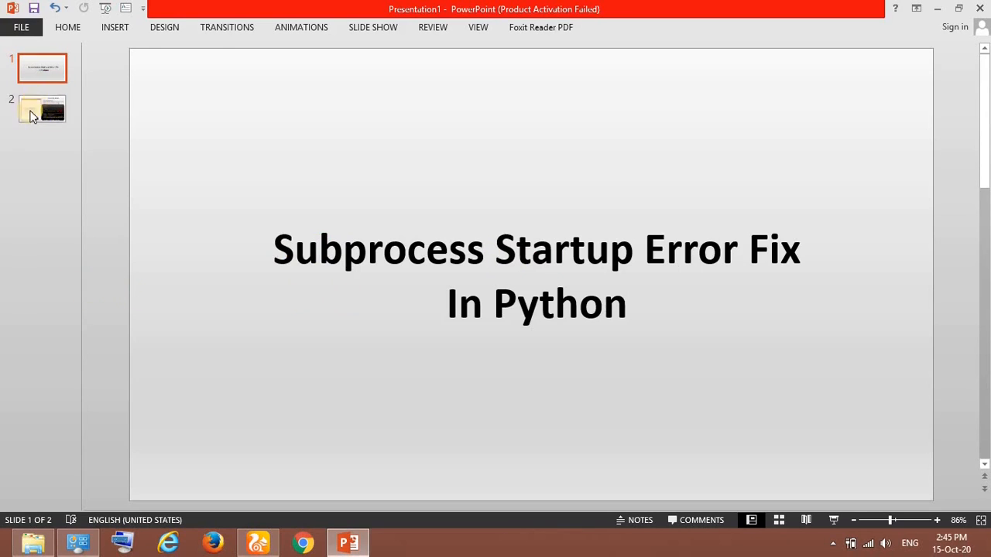
- Show the Possible Fixes slide listing the firewall permission steps
{"action": "left_click", "coordinate": [42, 108]}
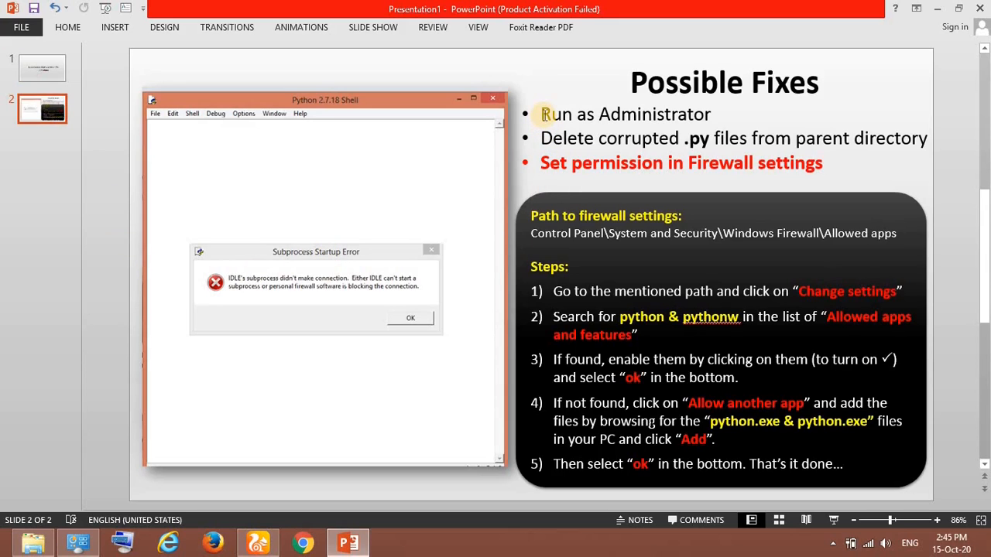
{"action": "mouse_move", "coordinate": [601, 124]}
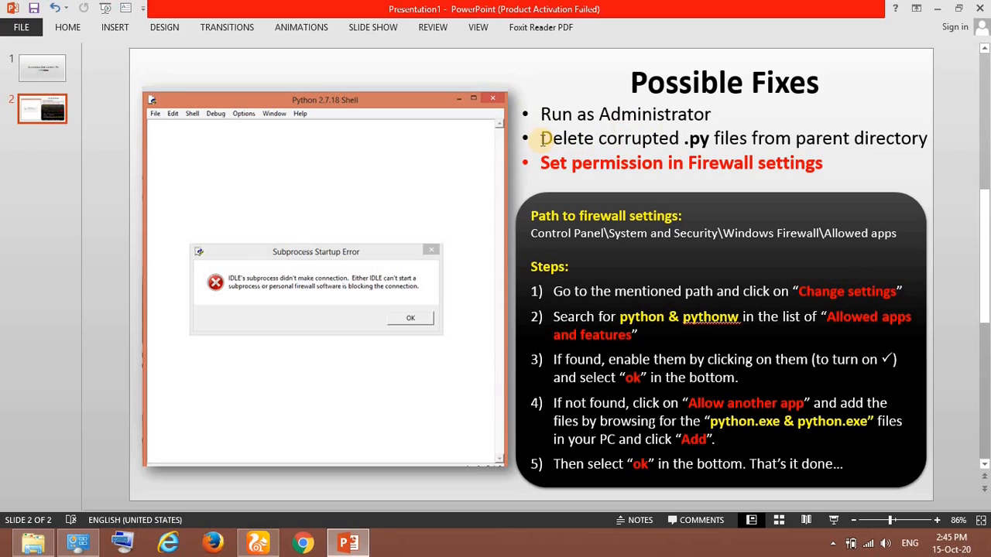
{"action": "mouse_move", "coordinate": [765, 137]}
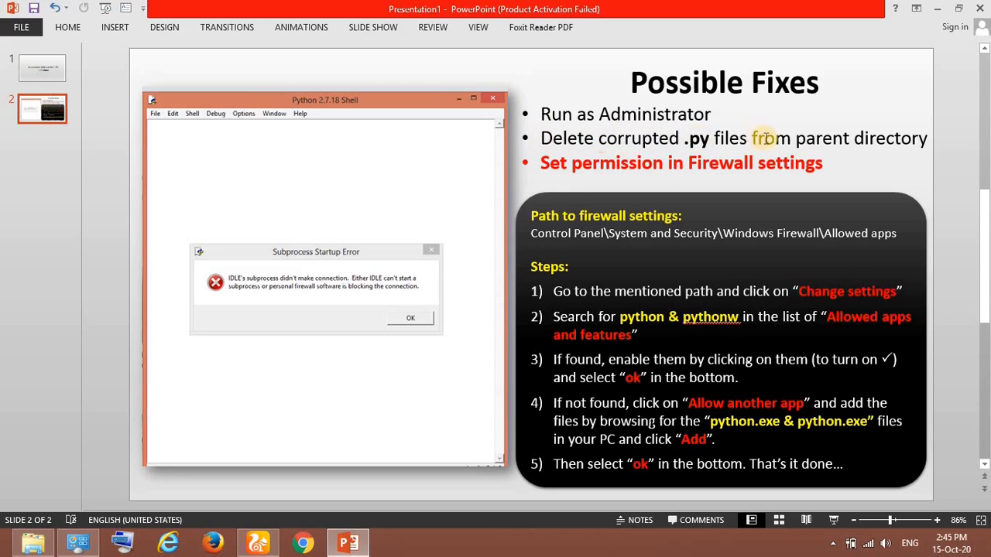
{"action": "mouse_move", "coordinate": [543, 138]}
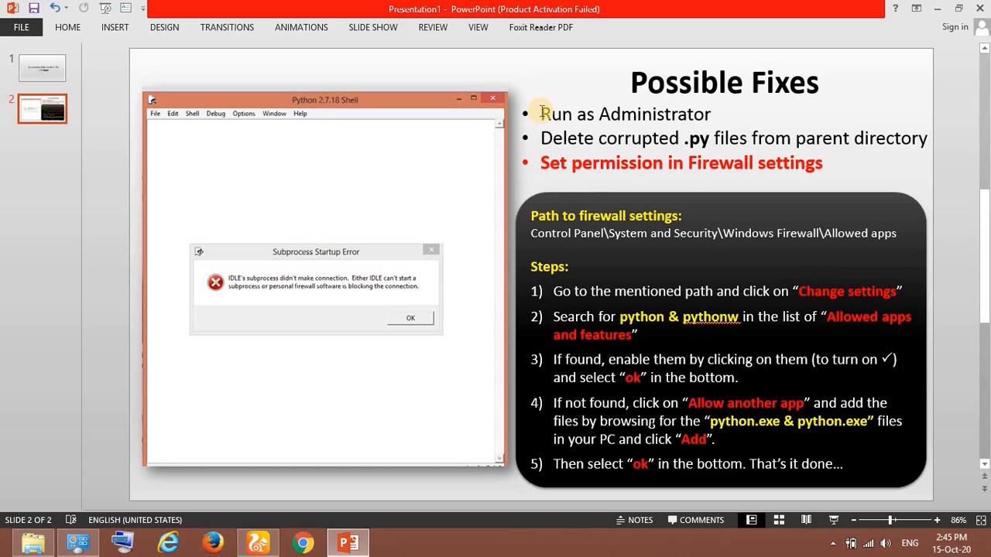
{"action": "mouse_move", "coordinate": [460, 194]}
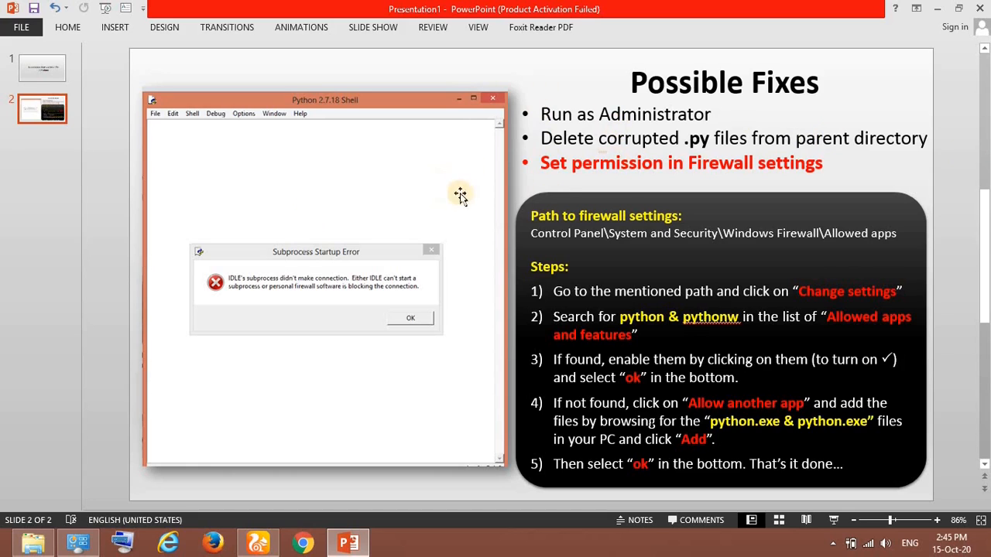
{"action": "mouse_move", "coordinate": [543, 165]}
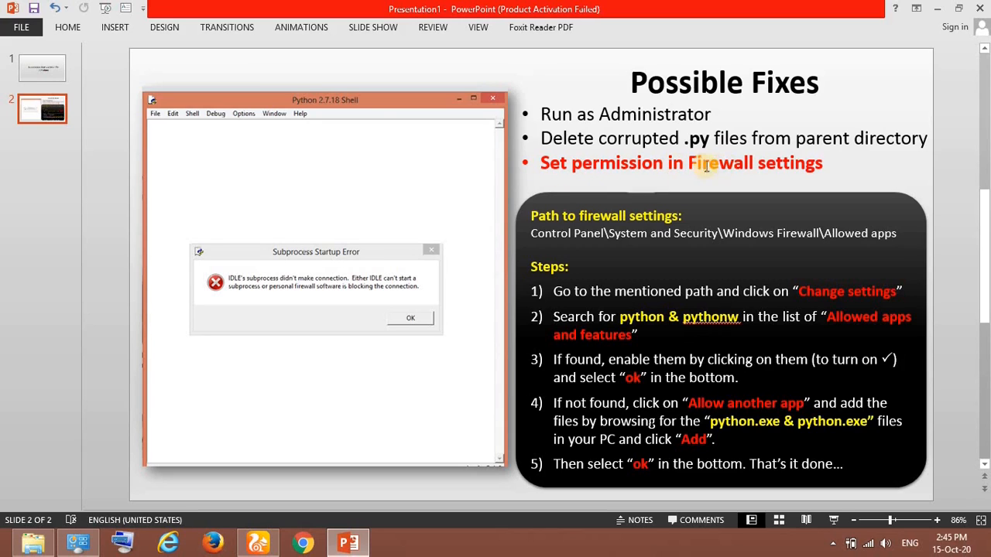
{"action": "mouse_move", "coordinate": [112, 255]}
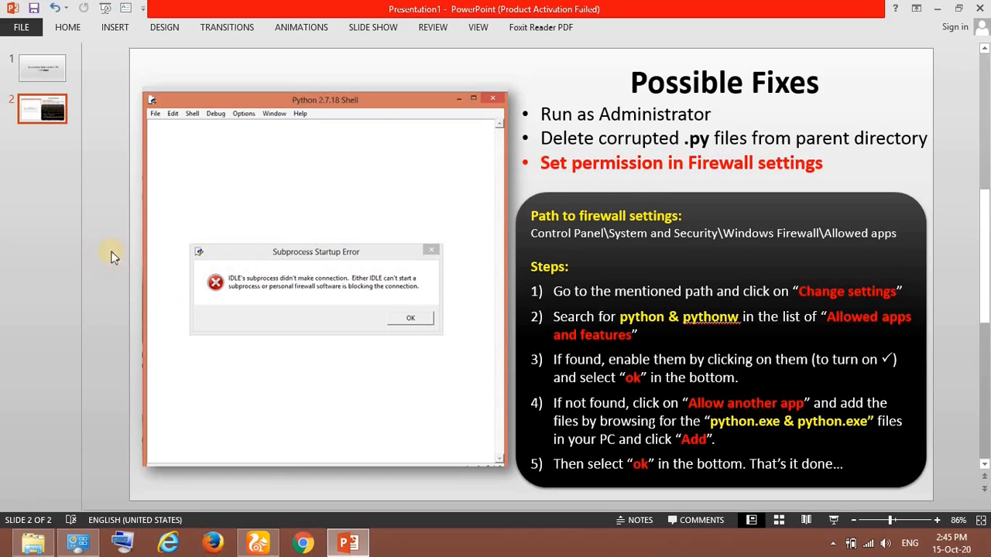
{"action": "mouse_move", "coordinate": [282, 195]}
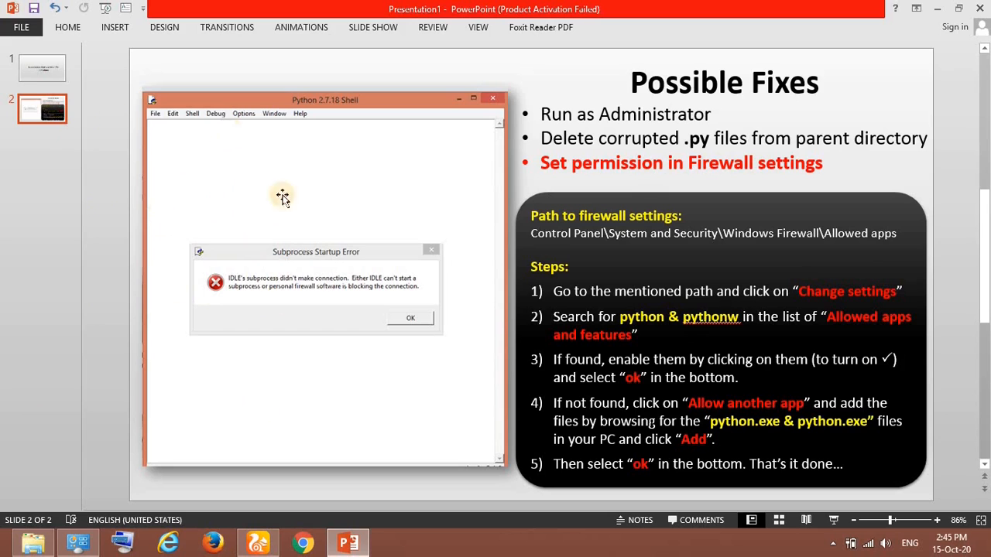
- Launch IDLE from Start search, reproducing the Subprocess Startup Error, and dismiss the dialog
{"action": "left_click", "coordinate": [16, 541]}
{"action": "type", "text": "pyt"}
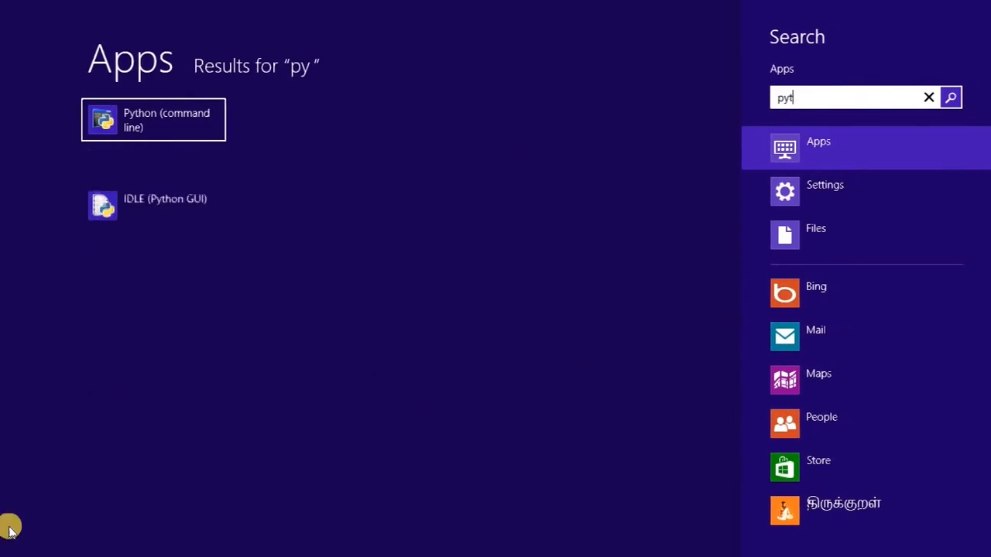
{"action": "type", "text": "h"}
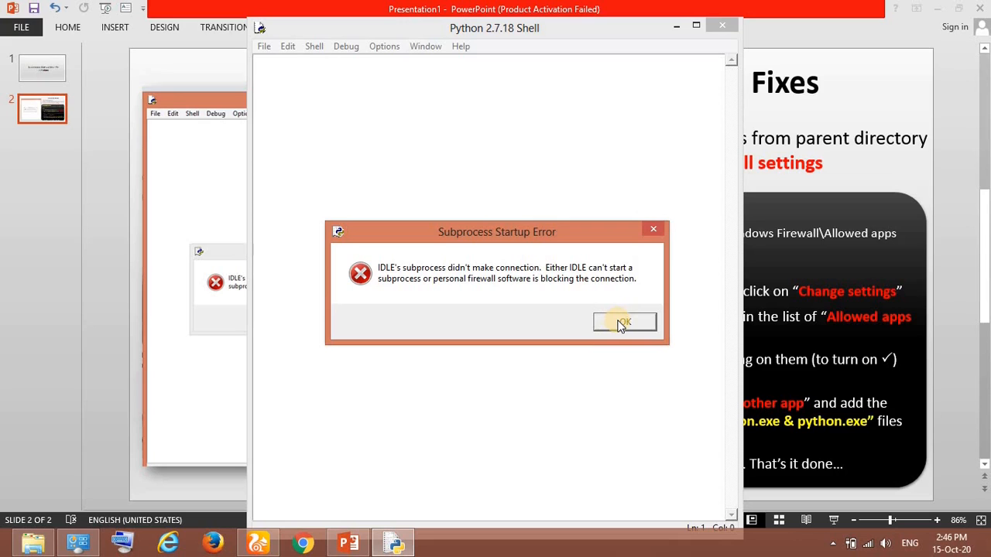
{"action": "left_click", "coordinate": [624, 322]}
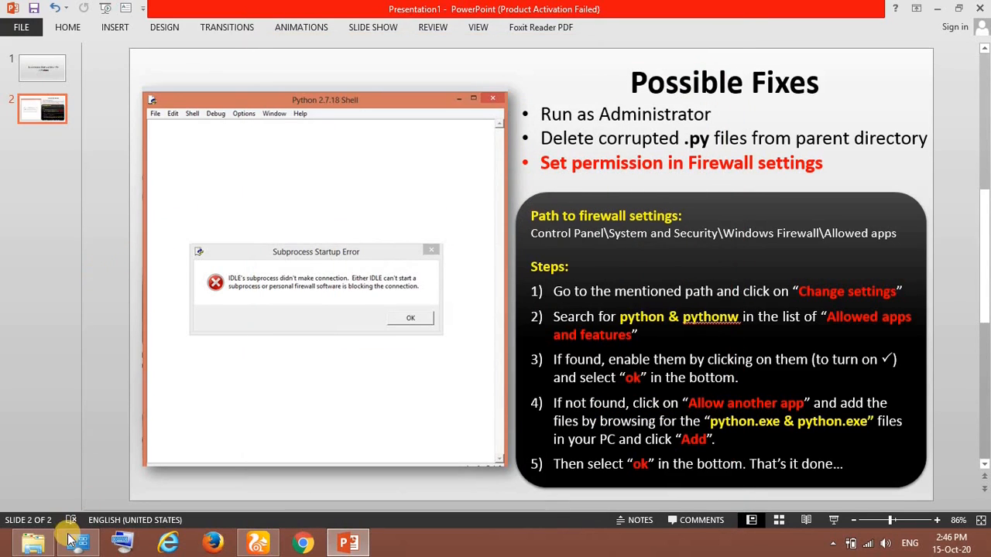
- Go to Control Panel's System and Security category from the taskbar
{"action": "left_click", "coordinate": [77, 542]}
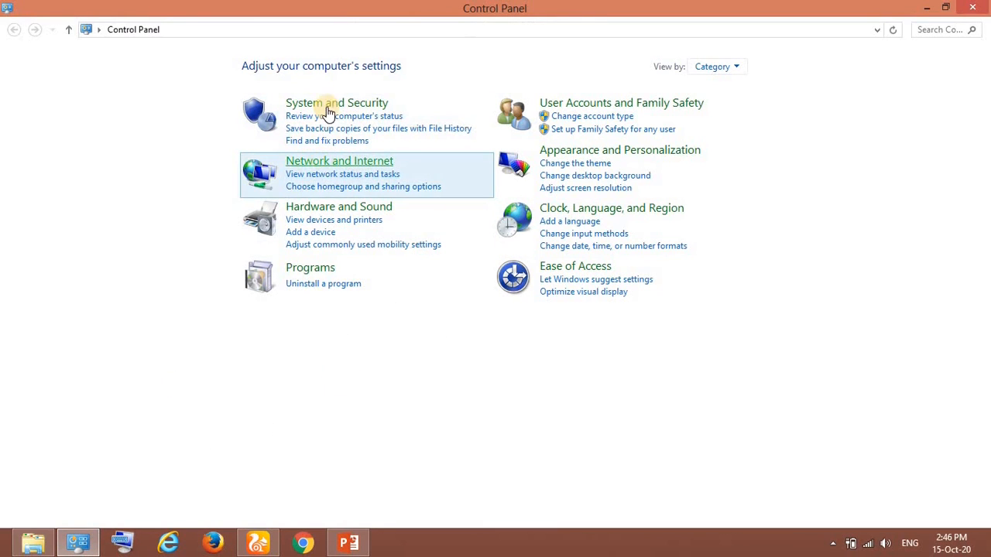
{"action": "left_click", "coordinate": [338, 102]}
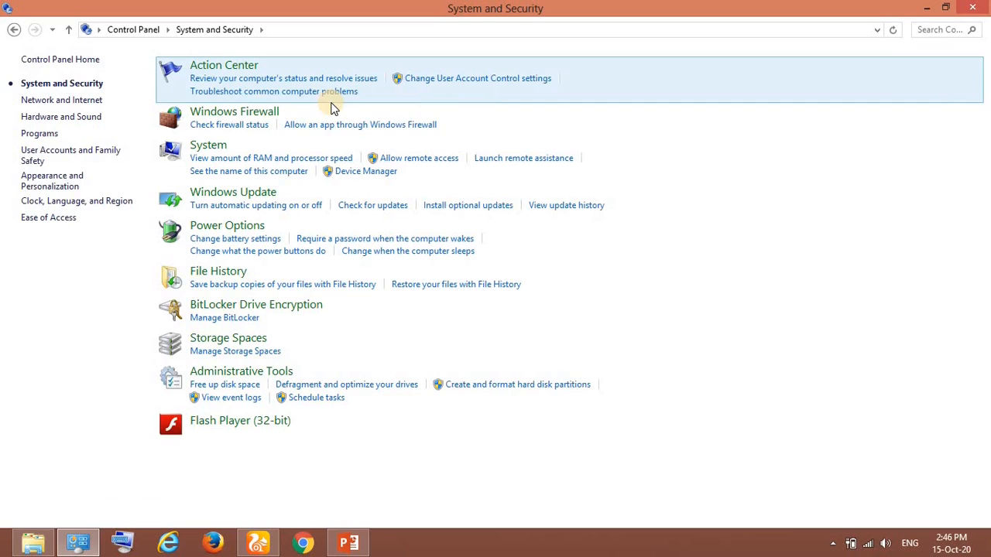
{"action": "mouse_move", "coordinate": [331, 127]}
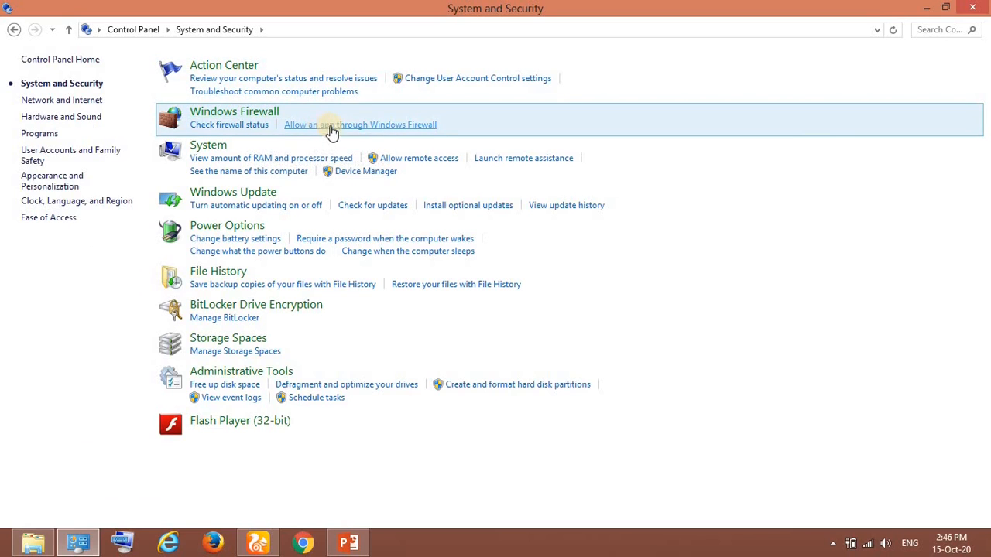
{"action": "mouse_move", "coordinate": [378, 130]}
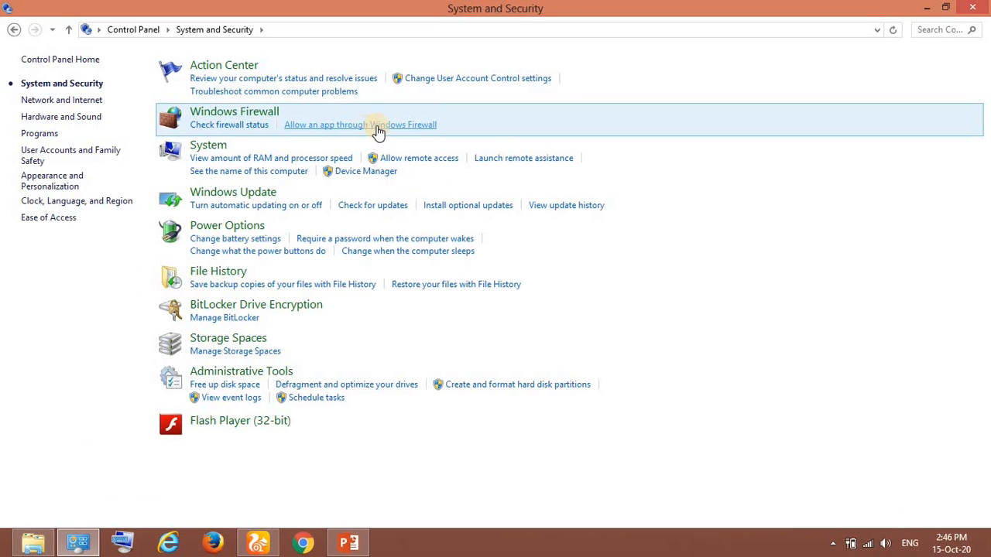
- Review the firewall's Allowed apps list and start adding another app
{"action": "left_click", "coordinate": [359, 124]}
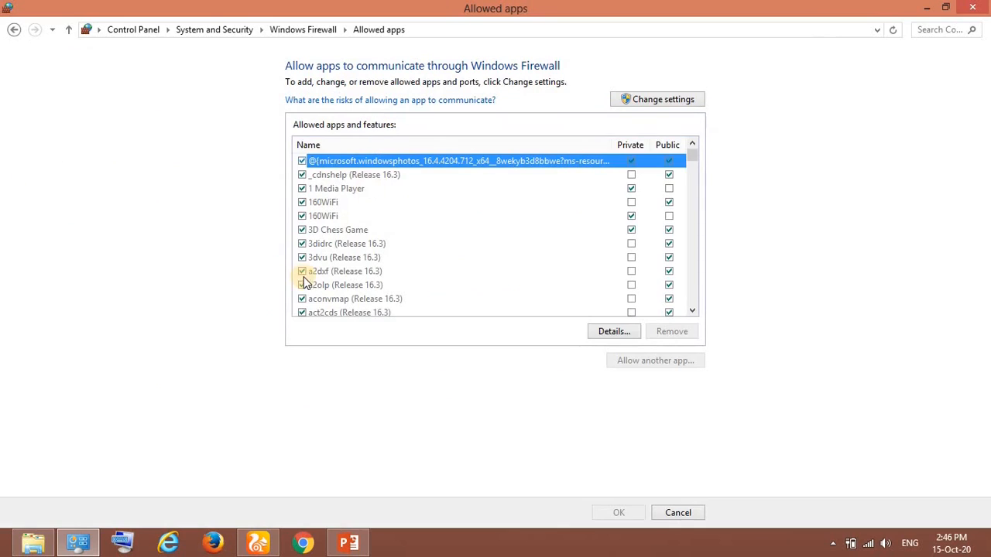
{"action": "scroll", "scroll_direction": "down", "scroll_amount": 3}
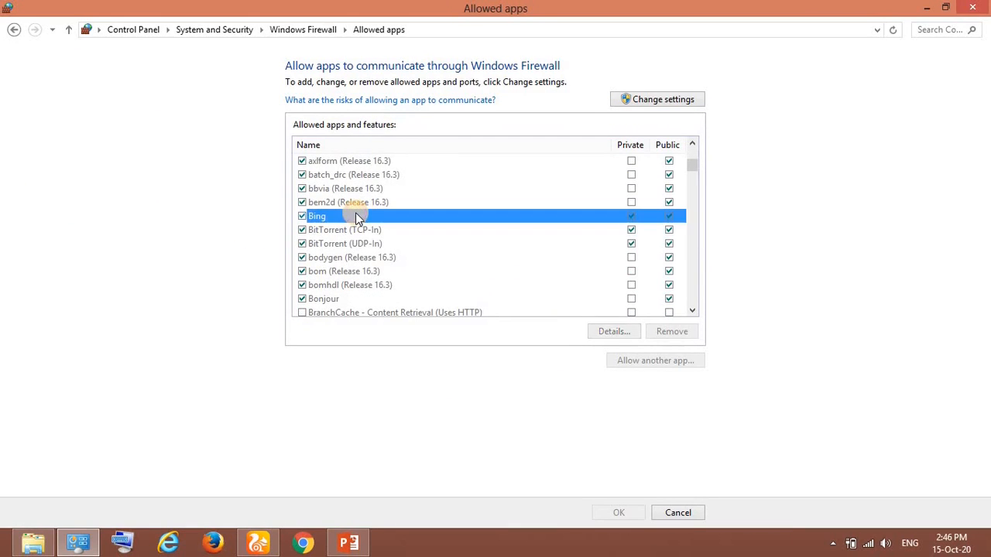
{"action": "scroll", "scroll_direction": "down", "scroll_amount": 3}
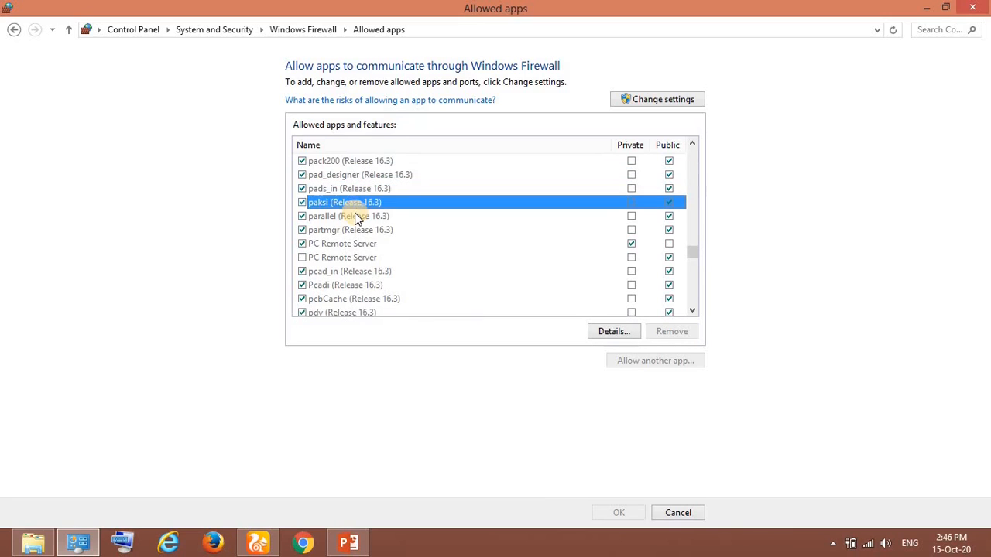
{"action": "scroll", "scroll_direction": "down", "scroll_amount": 3}
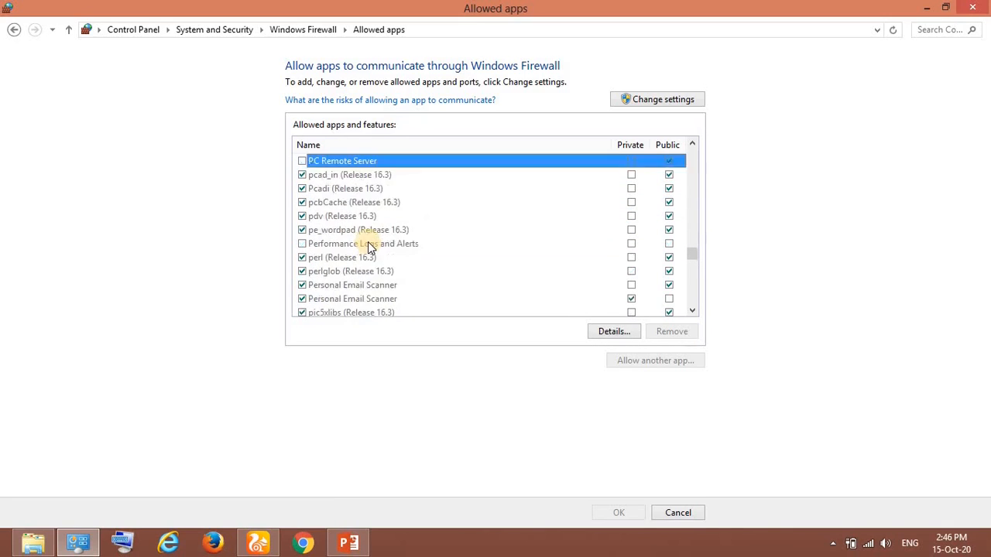
{"action": "mouse_move", "coordinate": [348, 231]}
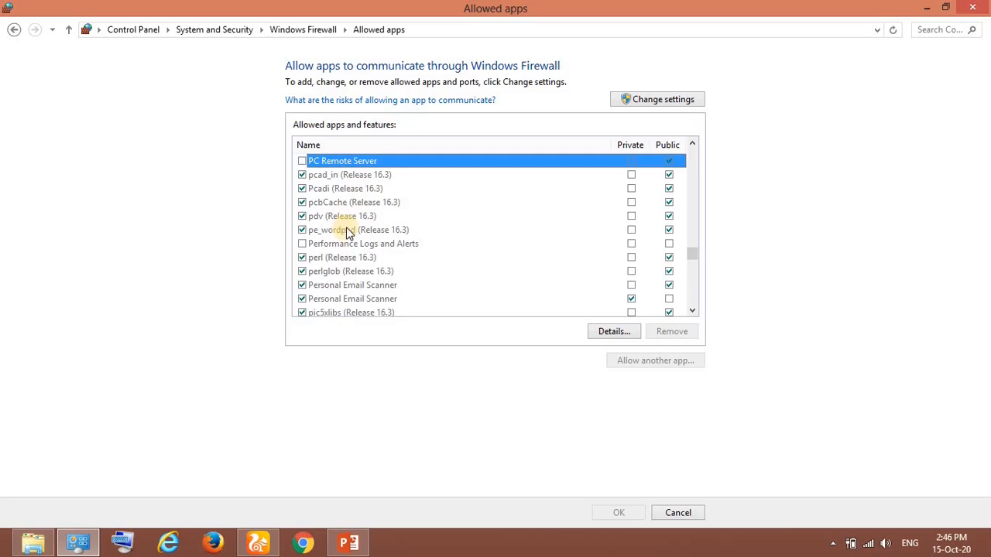
{"action": "scroll", "scroll_direction": "down", "scroll_amount": 3}
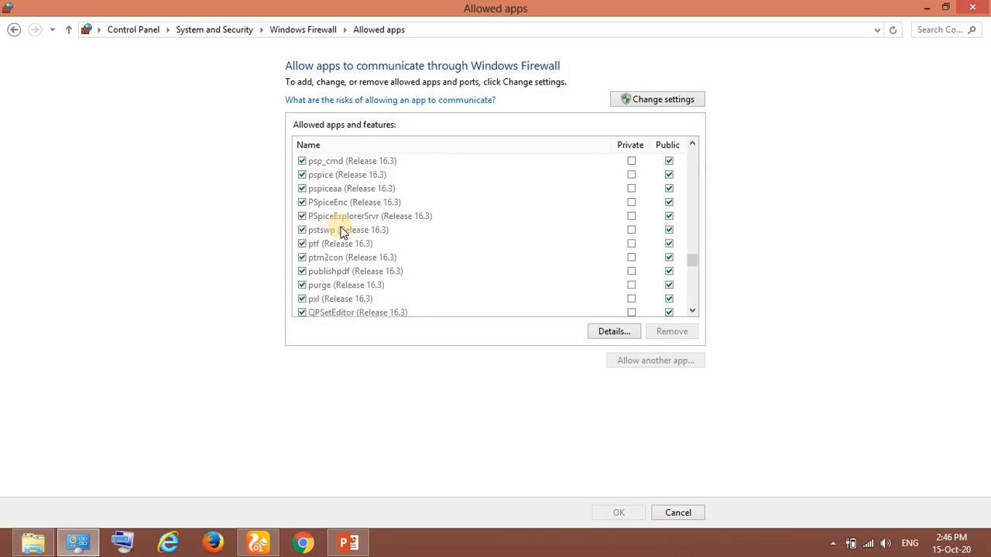
{"action": "scroll", "scroll_direction": "down", "scroll_amount": 3}
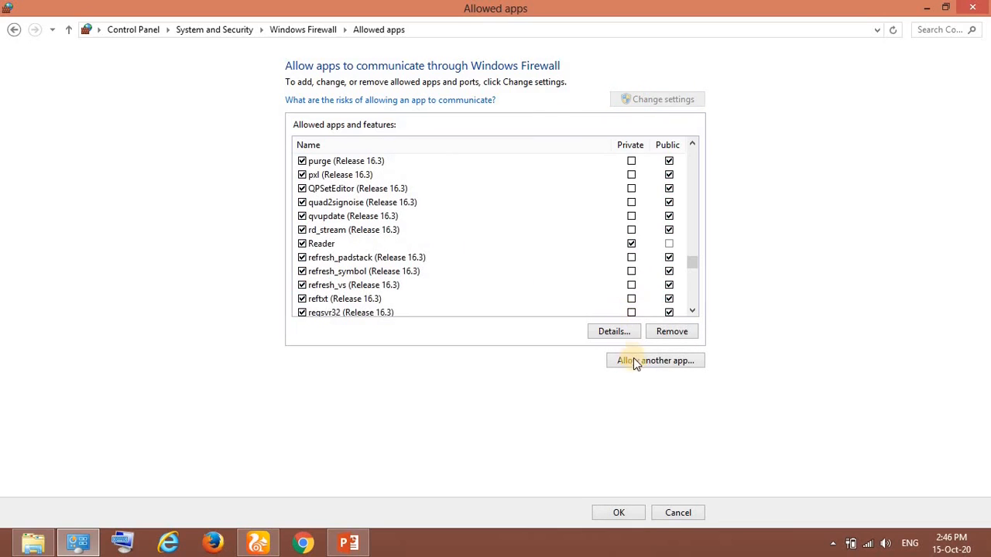
{"action": "mouse_move", "coordinate": [610, 355]}
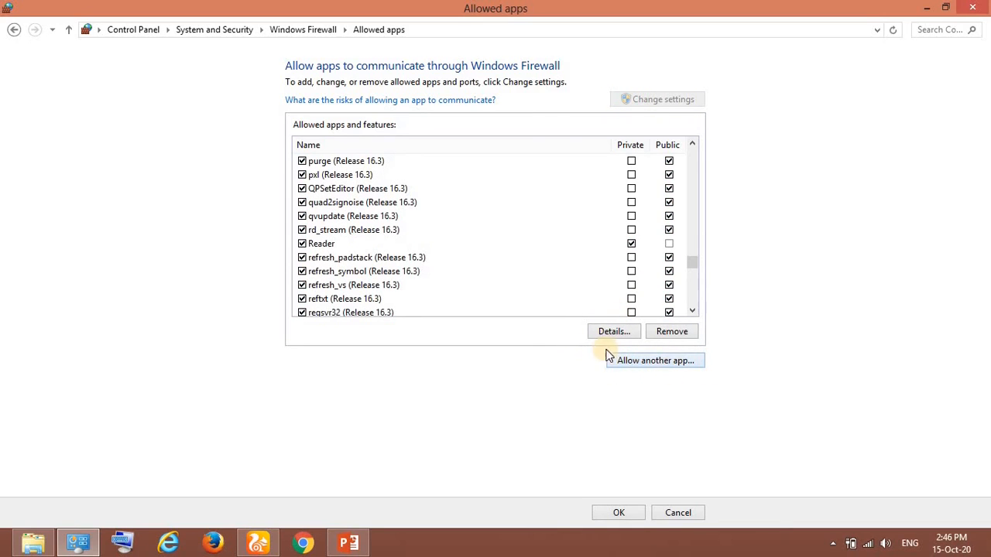
{"action": "left_click", "coordinate": [654, 359]}
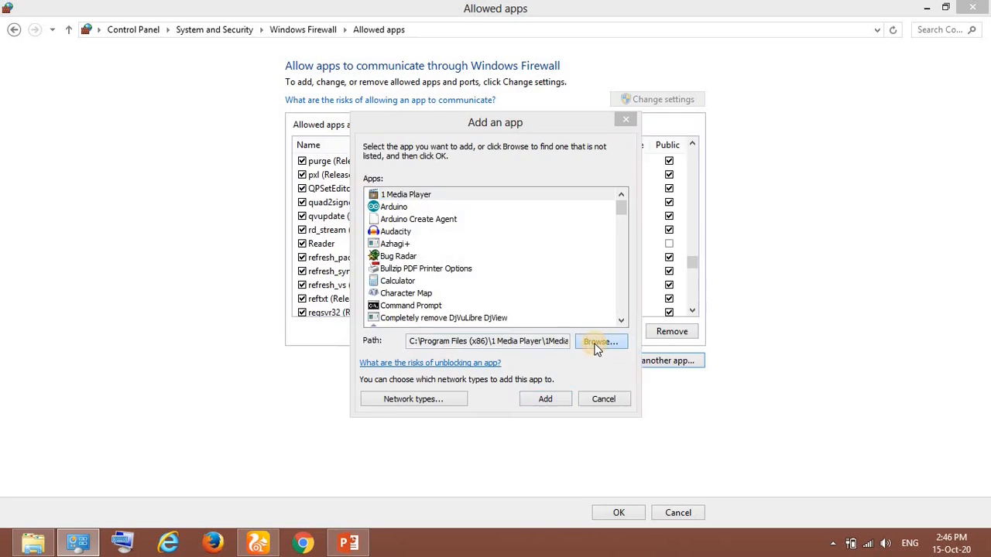
- Browse from Computer into Local Disk (C:) and the Python27 folder
{"action": "left_click", "coordinate": [601, 342]}
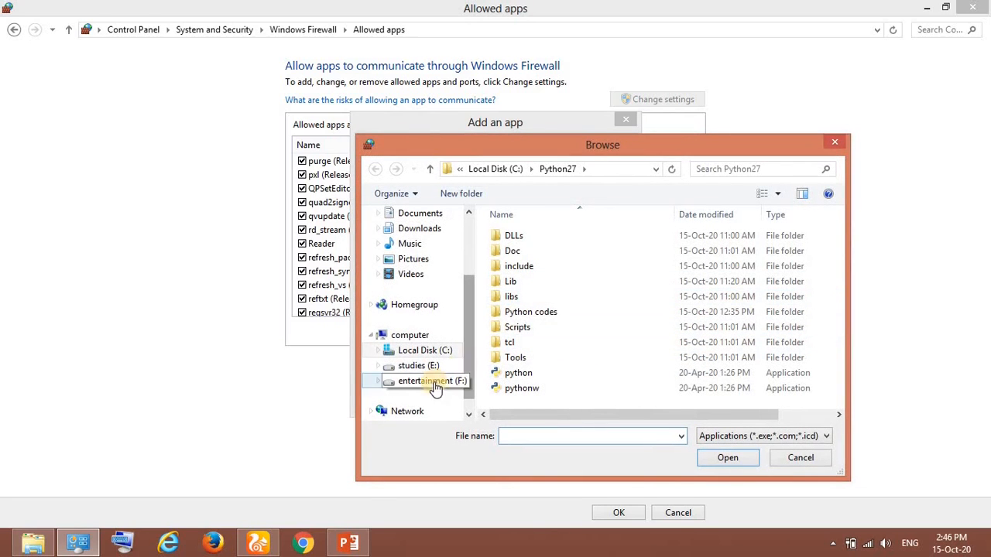
{"action": "left_click", "coordinate": [409, 334]}
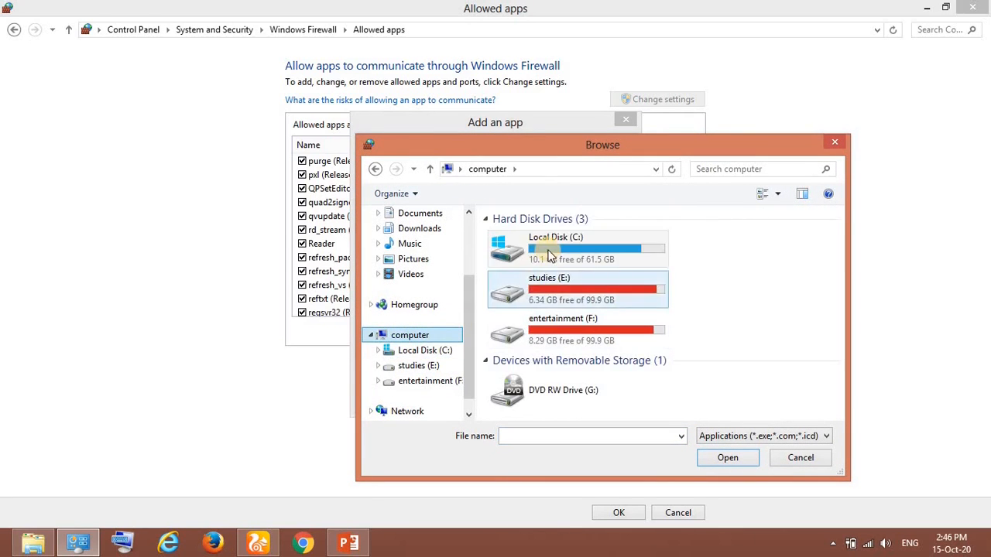
{"action": "double_click", "coordinate": [556, 247]}
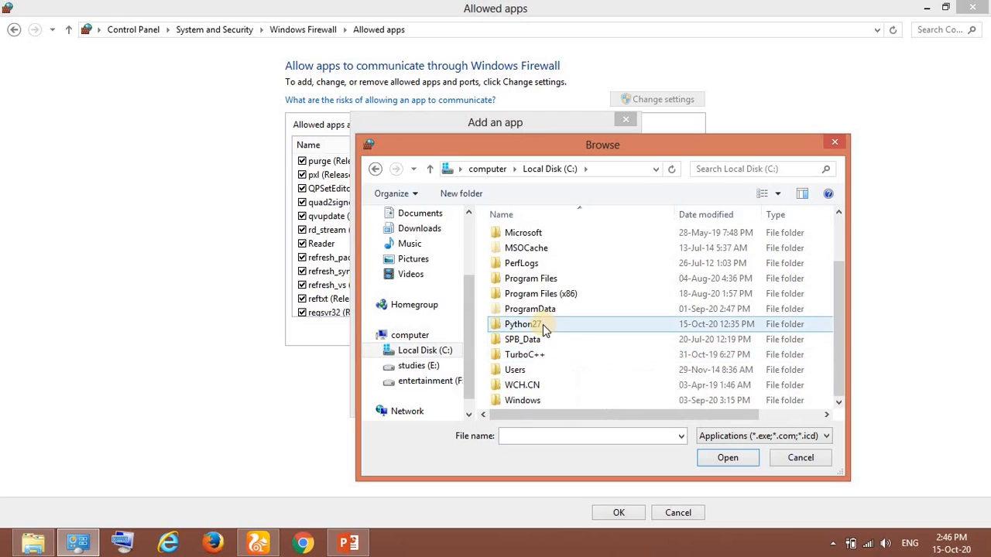
{"action": "mouse_move", "coordinate": [520, 324]}
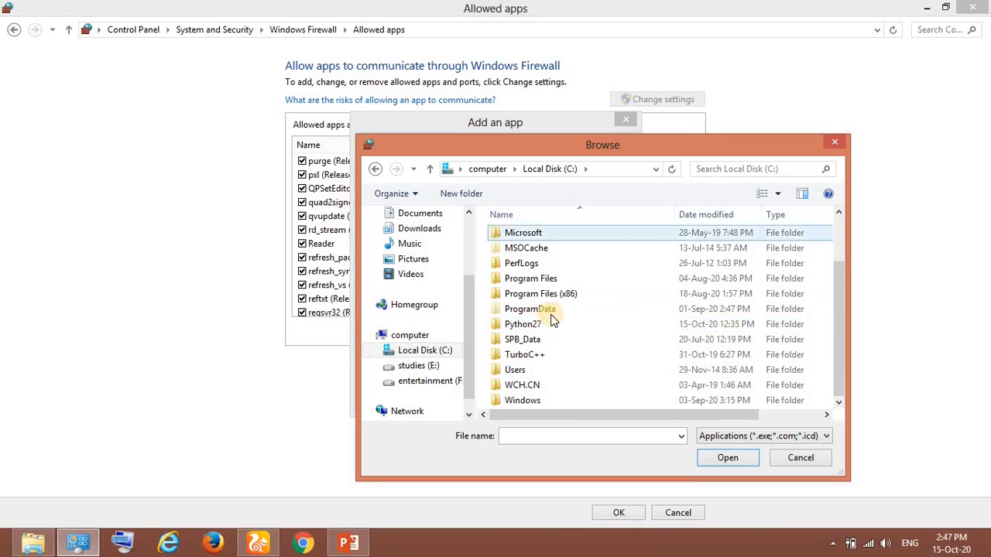
{"action": "left_click", "coordinate": [523, 323]}
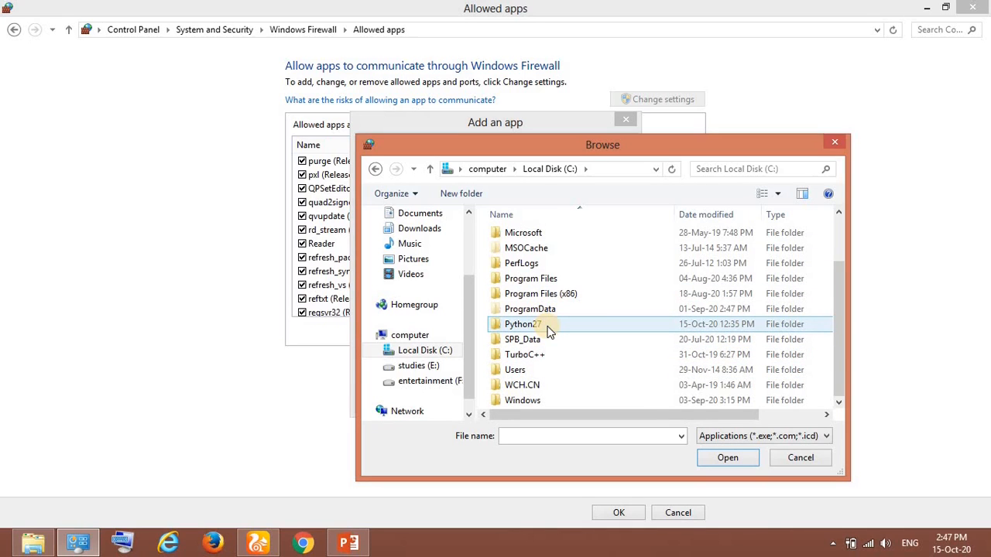
{"action": "mouse_move", "coordinate": [520, 325]}
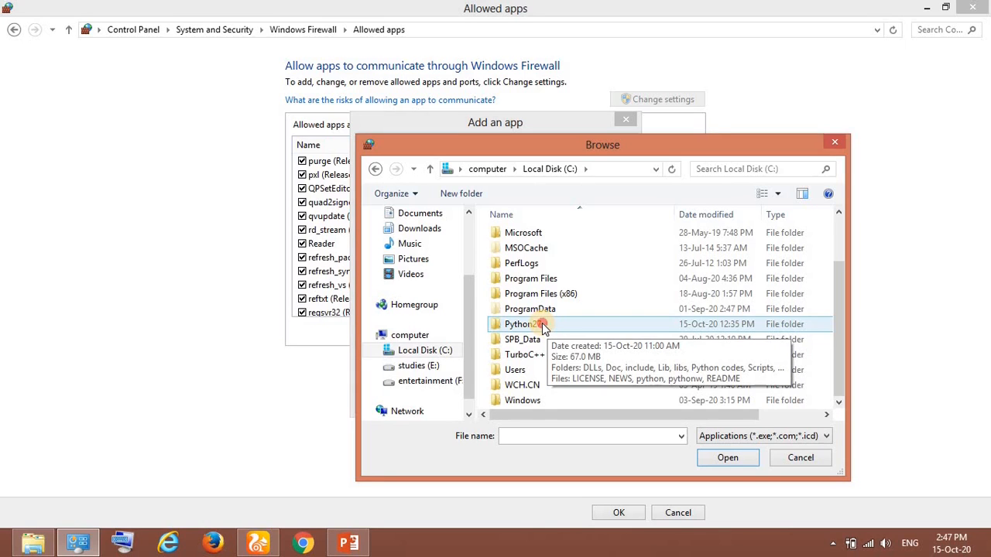
{"action": "double_click", "coordinate": [520, 324]}
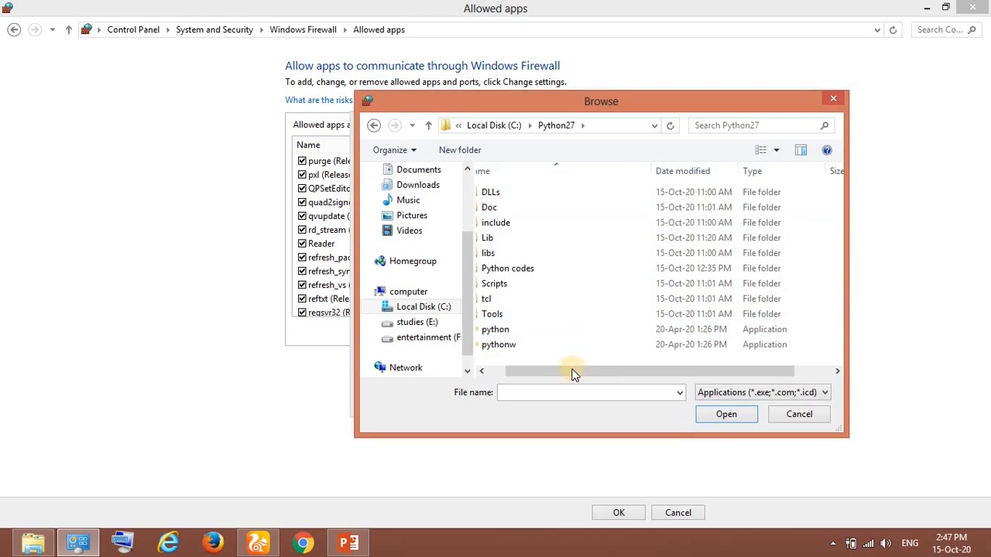
- Choose pythonw.exe so the app path reads C:\Python27\pythonw.exe
{"action": "left_click", "coordinate": [499, 344]}
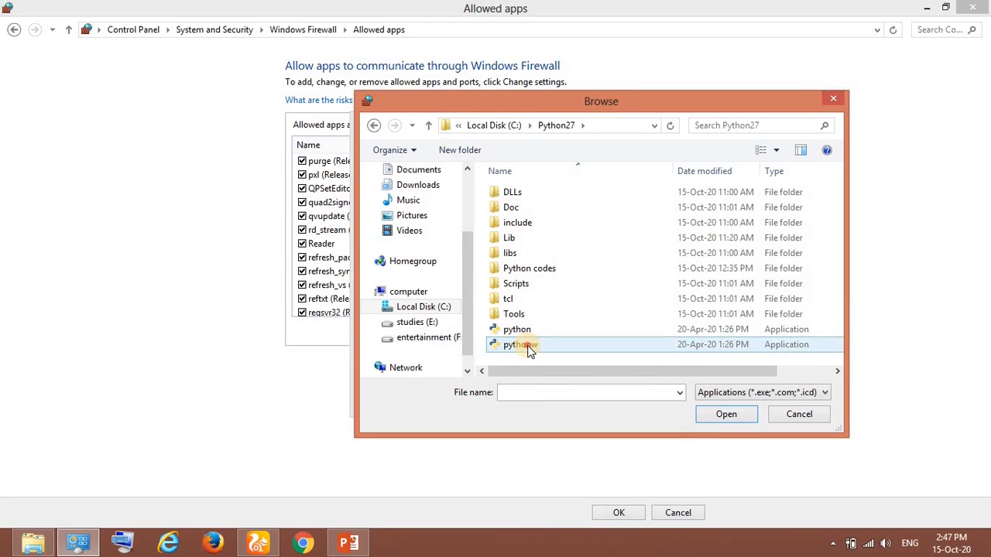
{"action": "left_click", "coordinate": [517, 343]}
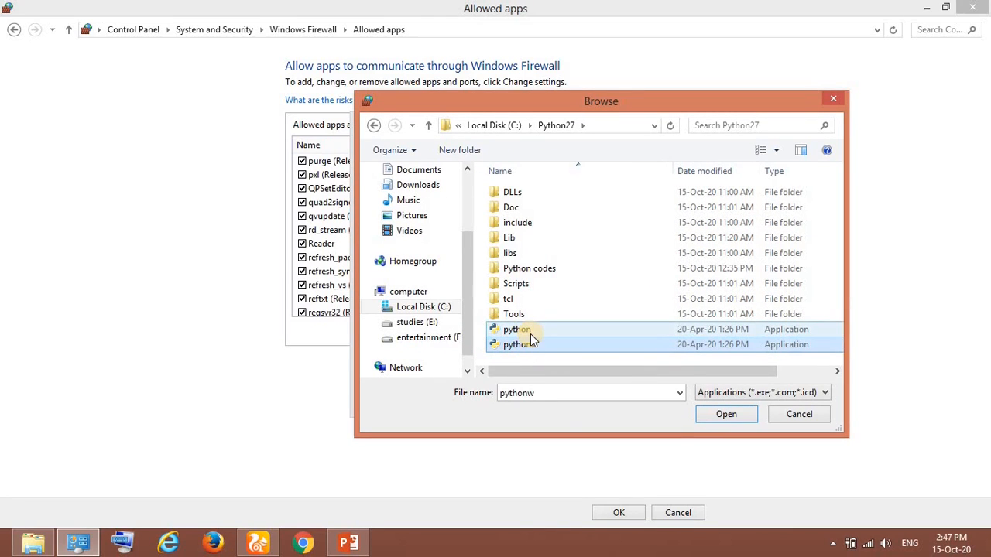
{"action": "mouse_move", "coordinate": [517, 328]}
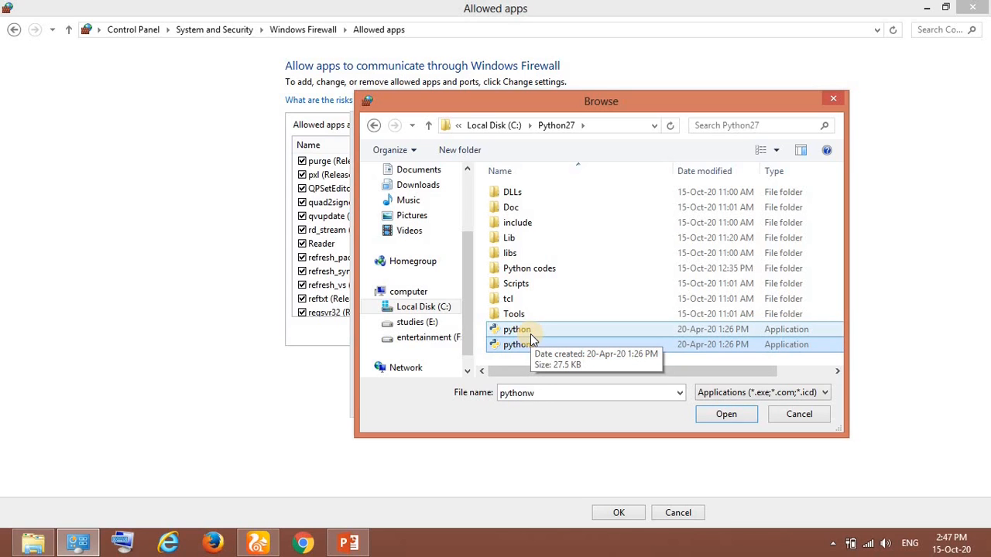
{"action": "left_click", "coordinate": [517, 329]}
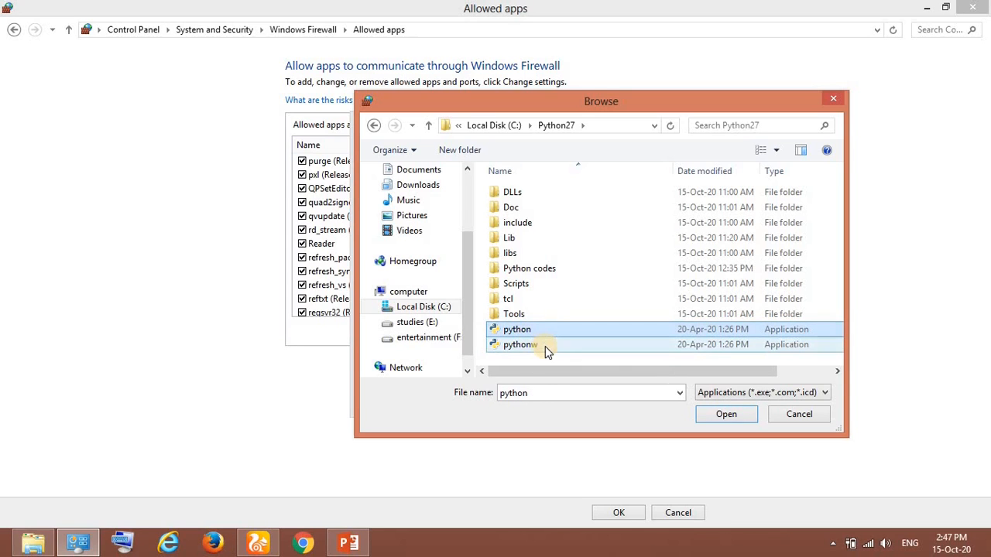
{"action": "left_click", "coordinate": [724, 414]}
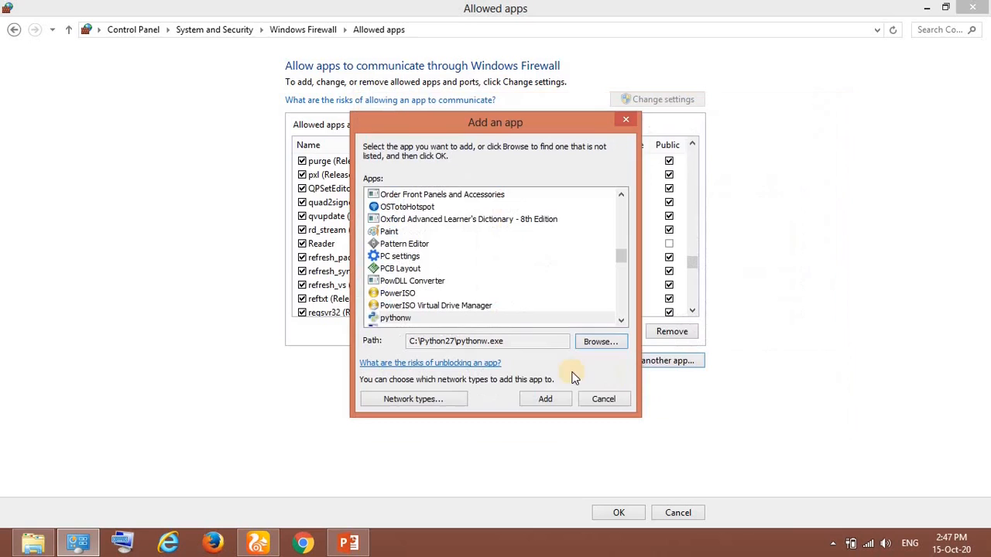
- Add pythonw to the allowed list, permit it on public networks too, and begin adding another app
{"action": "left_click", "coordinate": [545, 399]}
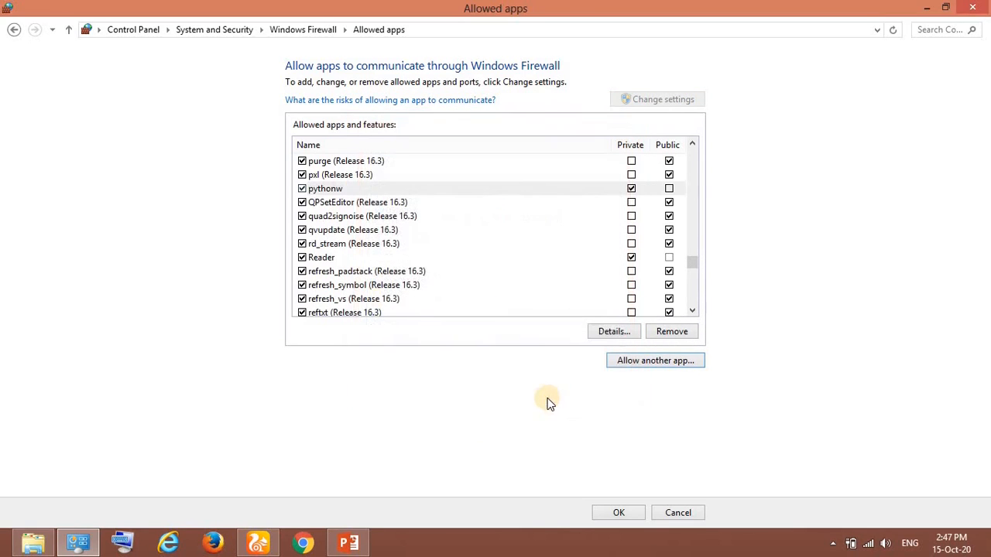
{"action": "mouse_move", "coordinate": [349, 200]}
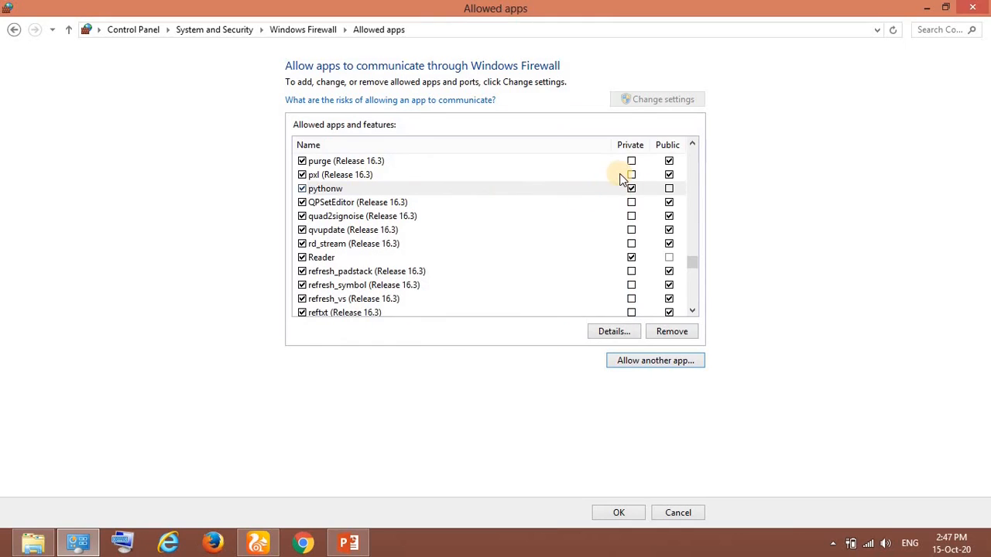
{"action": "left_click", "coordinate": [669, 189]}
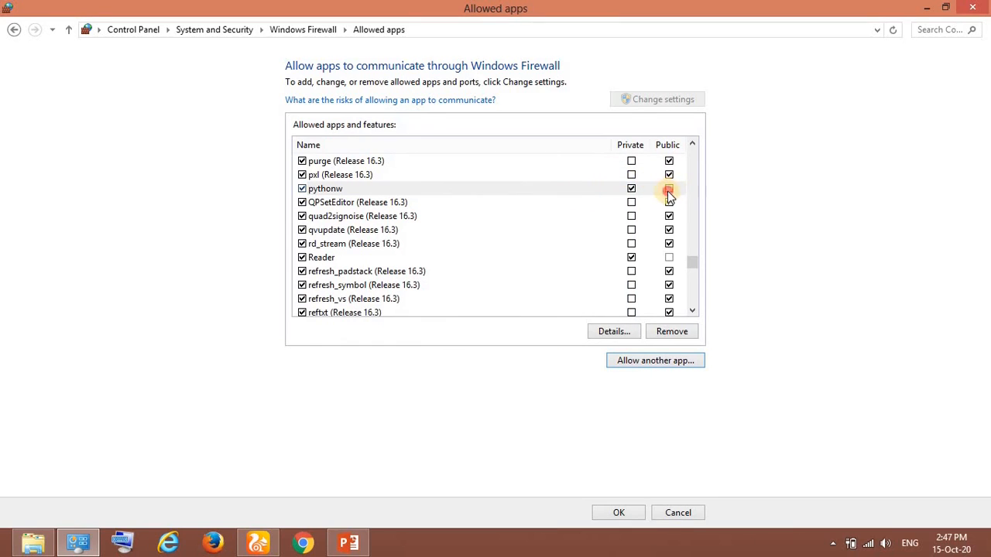
{"action": "left_click", "coordinate": [669, 188]}
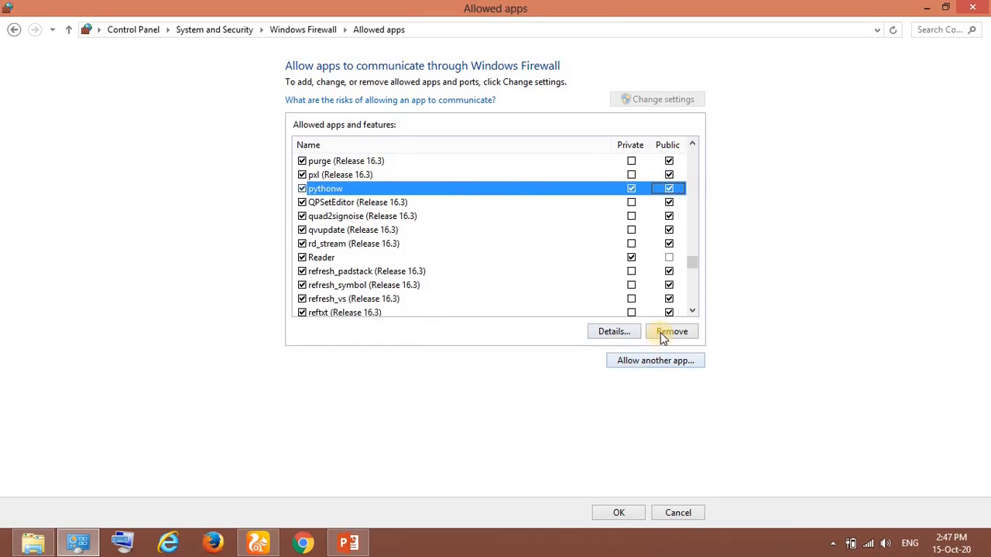
{"action": "left_click", "coordinate": [654, 359]}
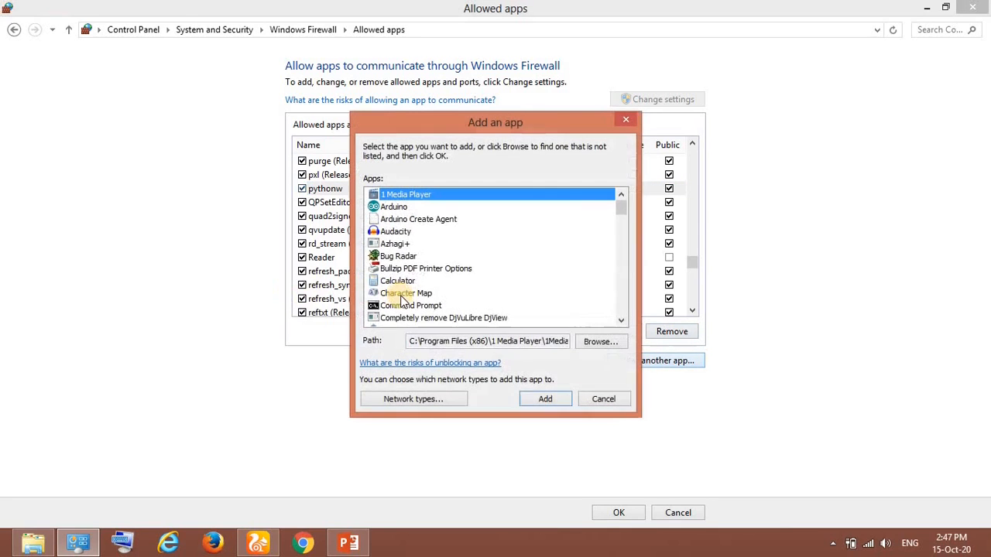
- Browse to python.exe in C:\Python27 and add it to the allowed apps alongside pythonw
{"action": "left_click", "coordinate": [600, 342]}
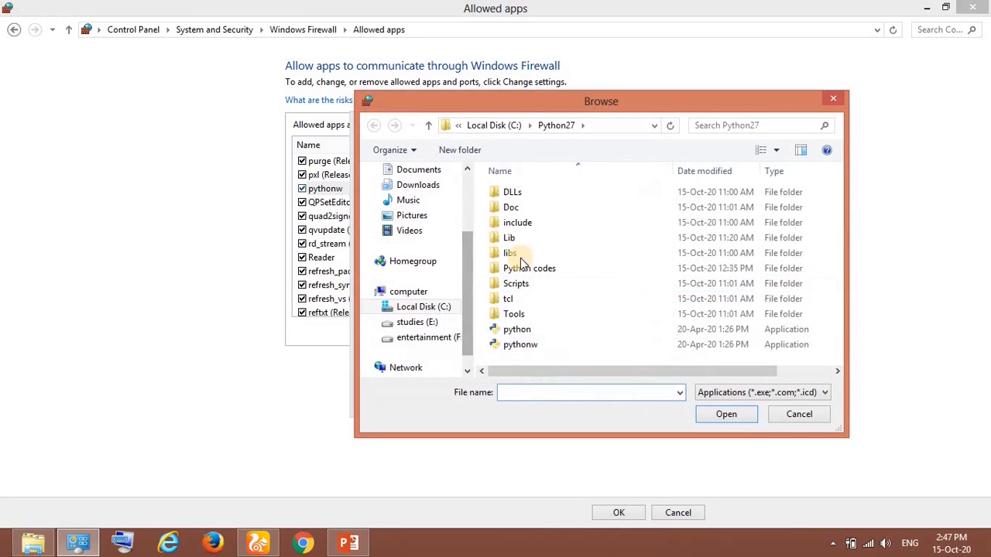
{"action": "left_click", "coordinate": [517, 329]}
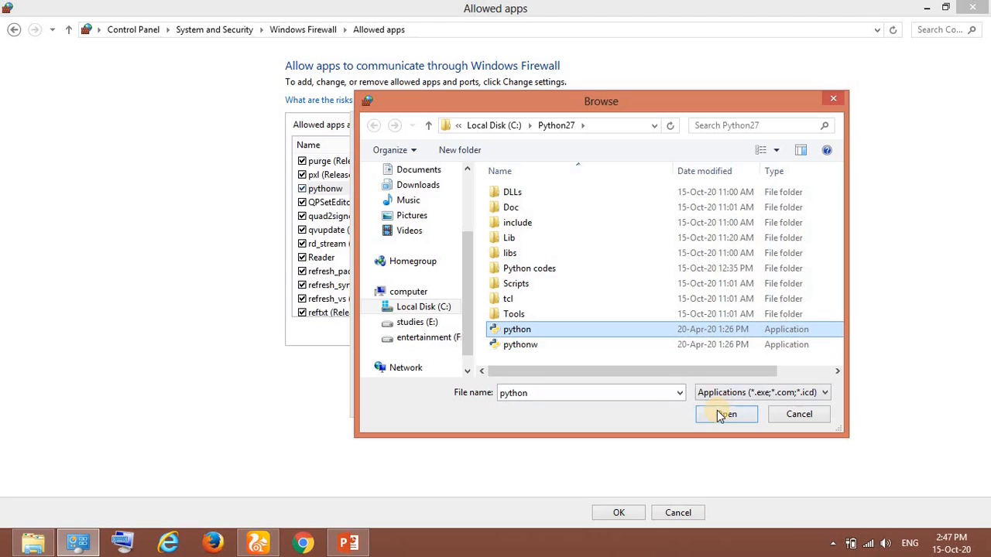
{"action": "left_click", "coordinate": [722, 415]}
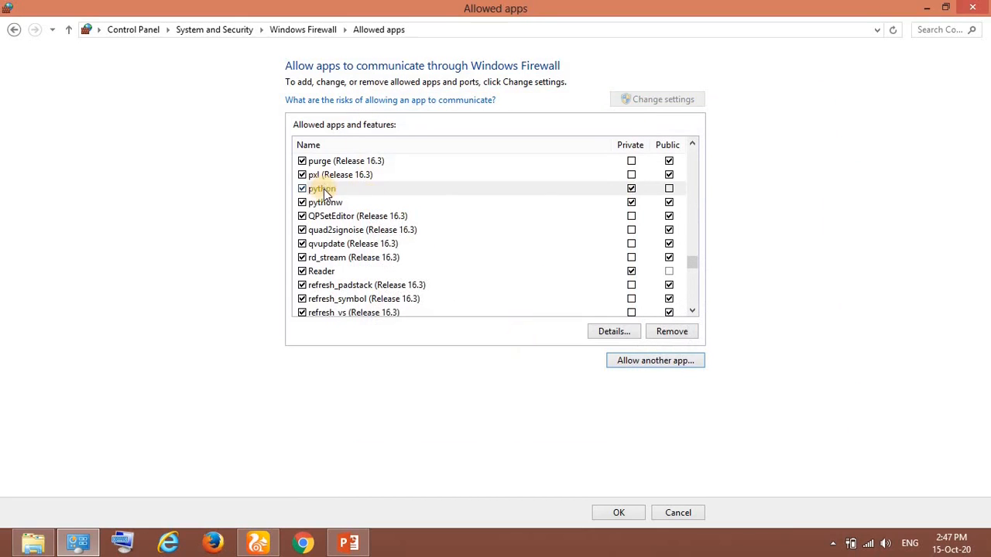
{"action": "left_click", "coordinate": [322, 189]}
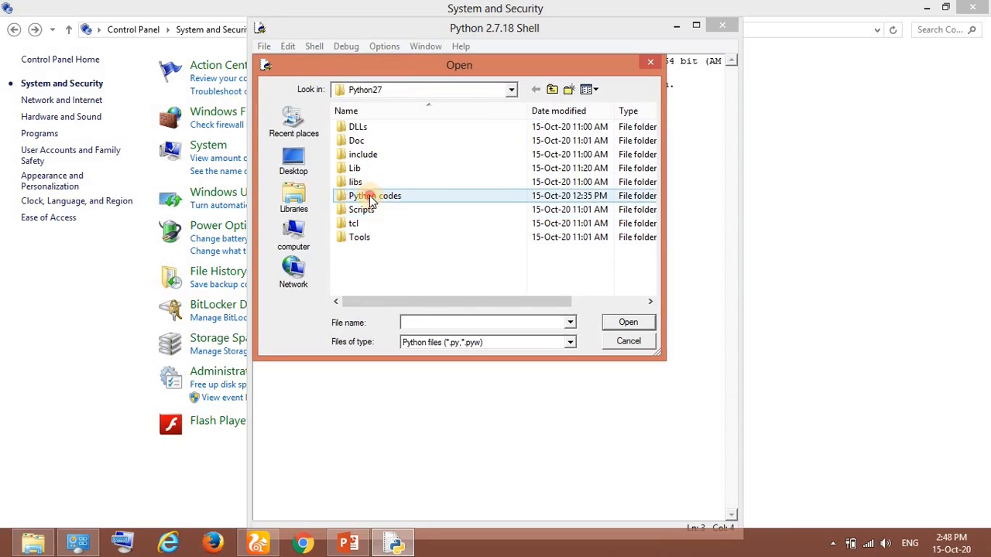
- Load example.py from the Python codes folder and run it, printing 2+2 without a subprocess error
{"action": "double_click", "coordinate": [372, 195]}
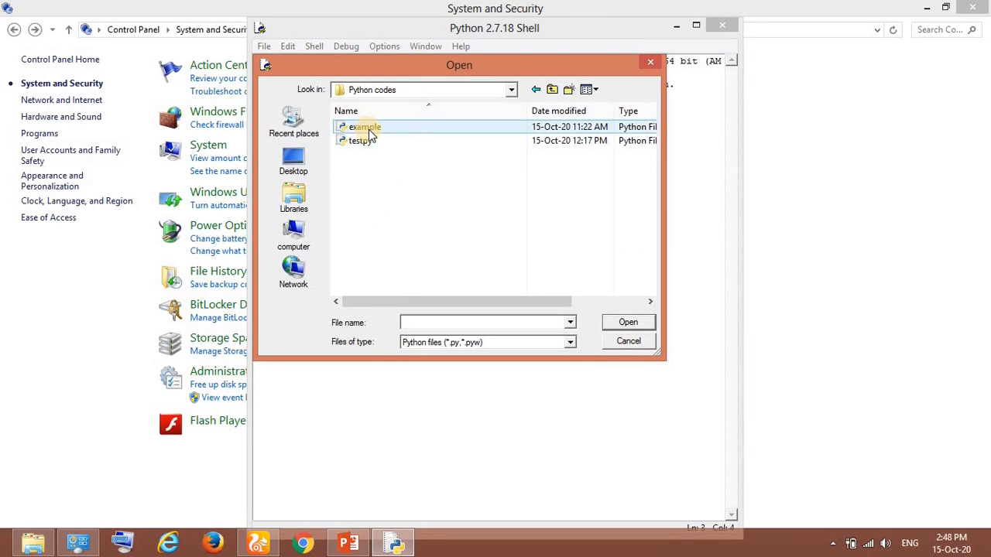
{"action": "left_click", "coordinate": [364, 127]}
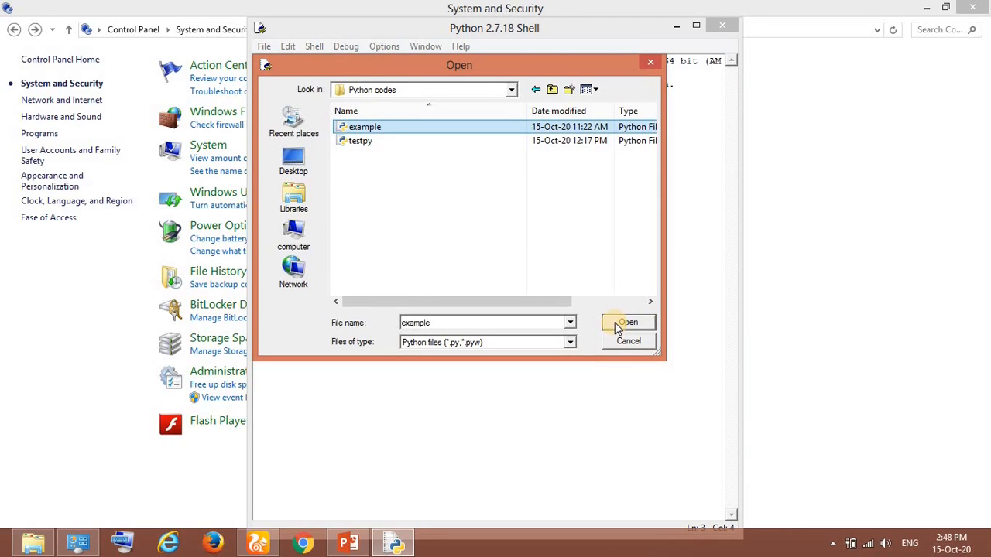
{"action": "left_click", "coordinate": [627, 324]}
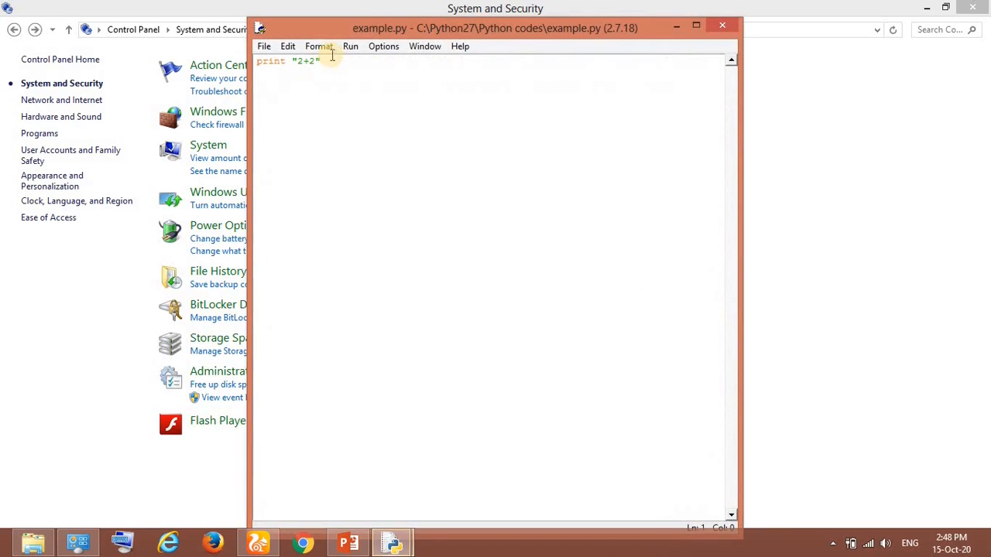
{"action": "left_click", "coordinate": [350, 46]}
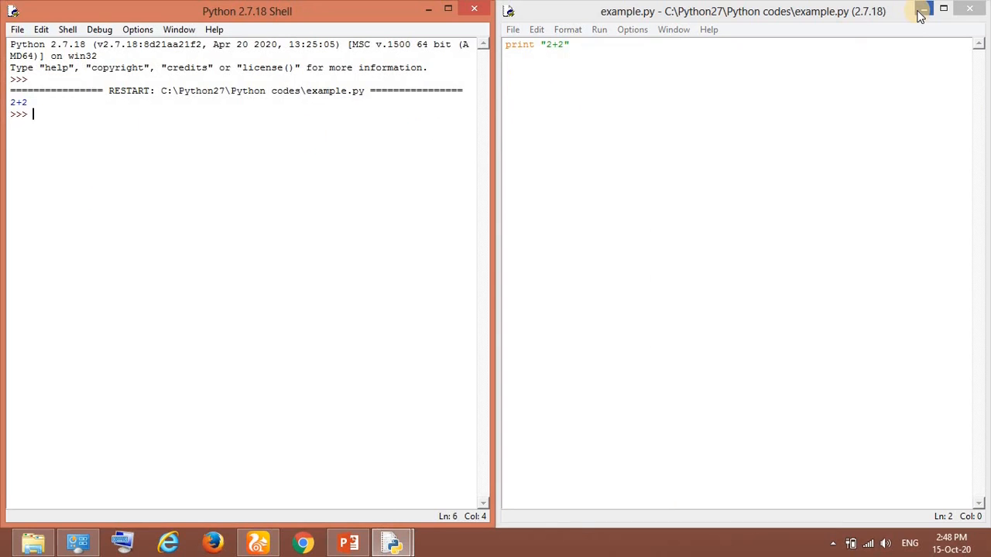
{"action": "mouse_move", "coordinate": [421, 23]}
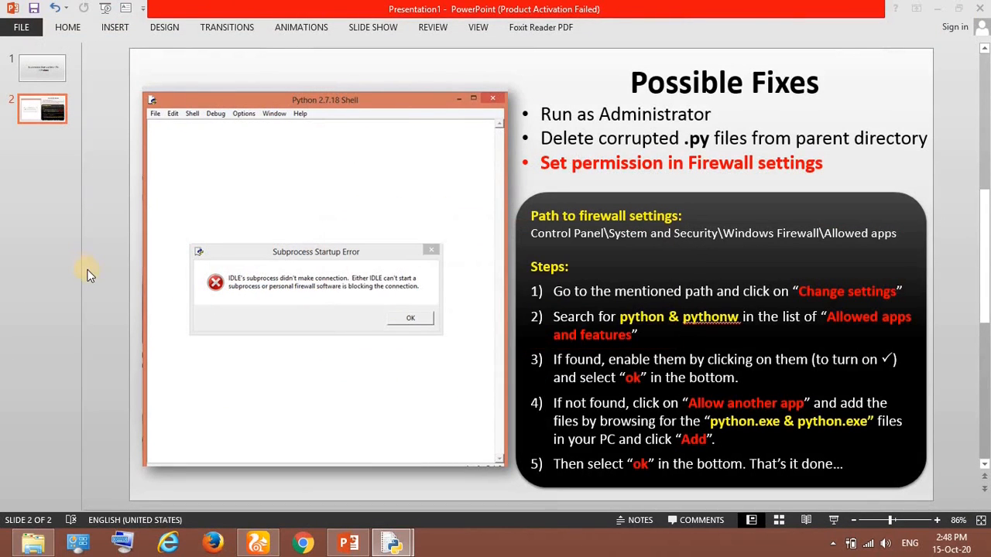
{"action": "mouse_move", "coordinate": [90, 321]}
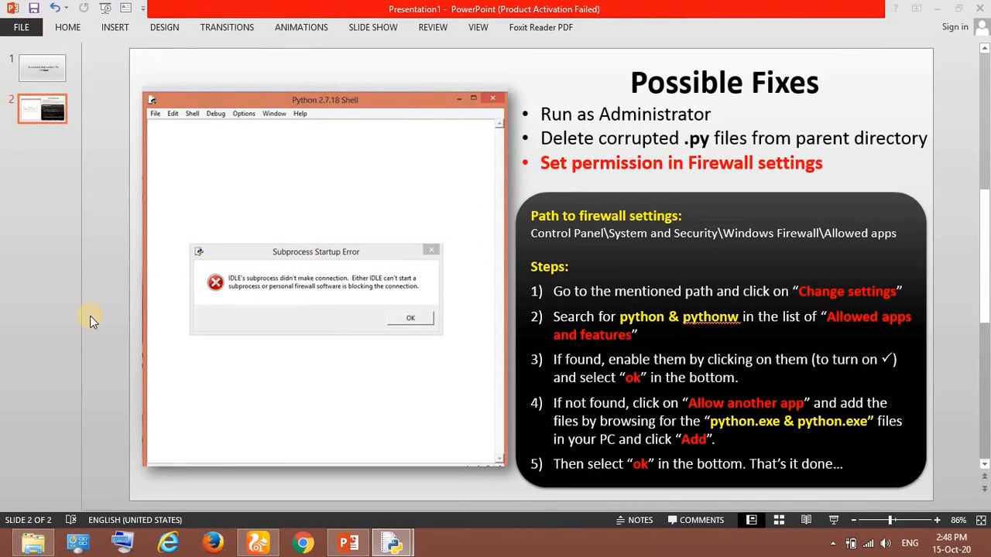
{"action": "mouse_move", "coordinate": [107, 311]}
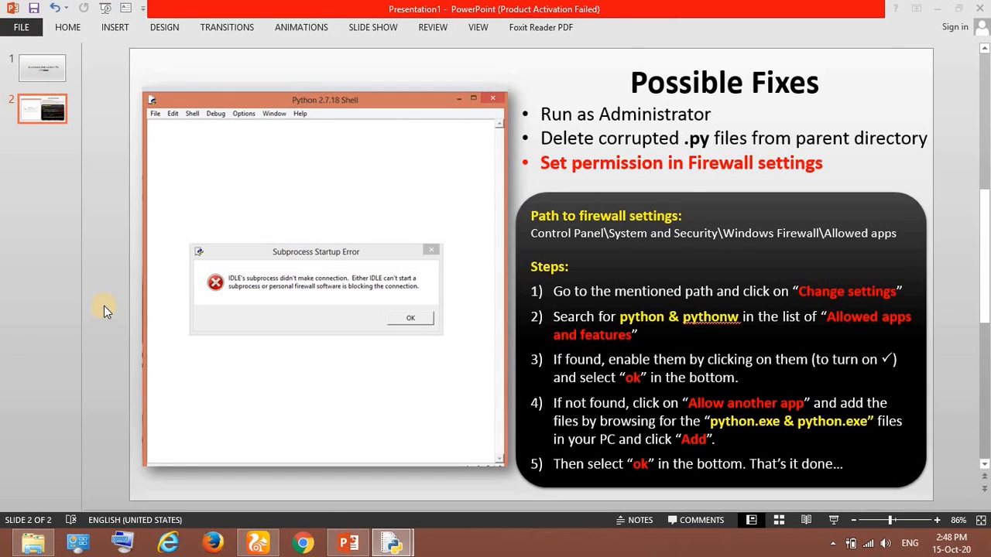
{"action": "mouse_move", "coordinate": [112, 300]}
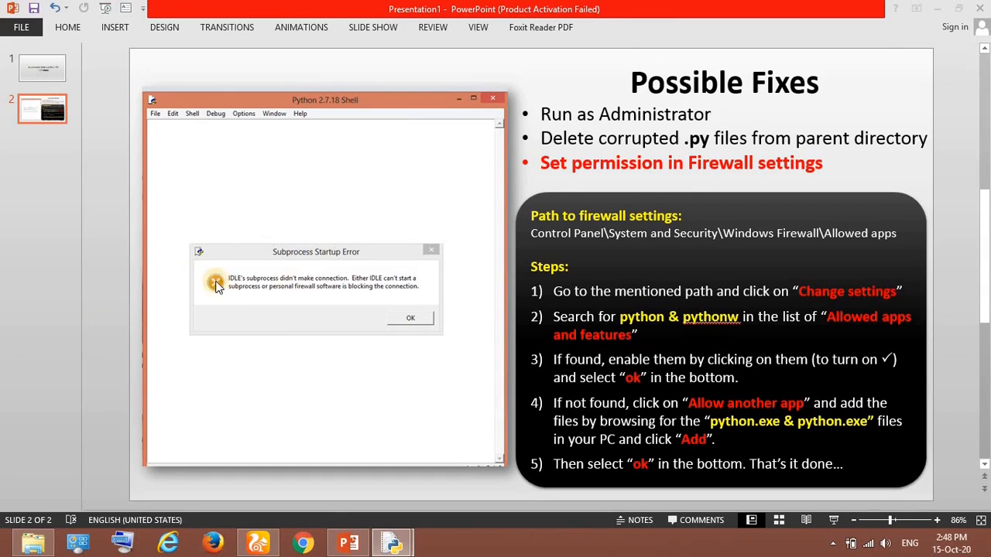
{"action": "mouse_move", "coordinate": [558, 145]}
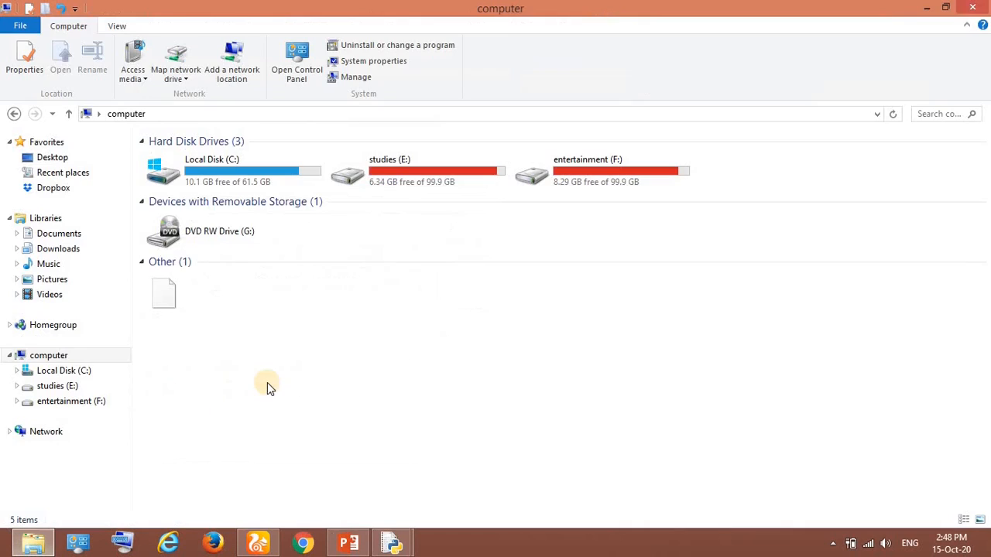
- Browse into C:\Python27 in File Explorer and point out the python application
{"action": "double_click", "coordinate": [210, 169]}
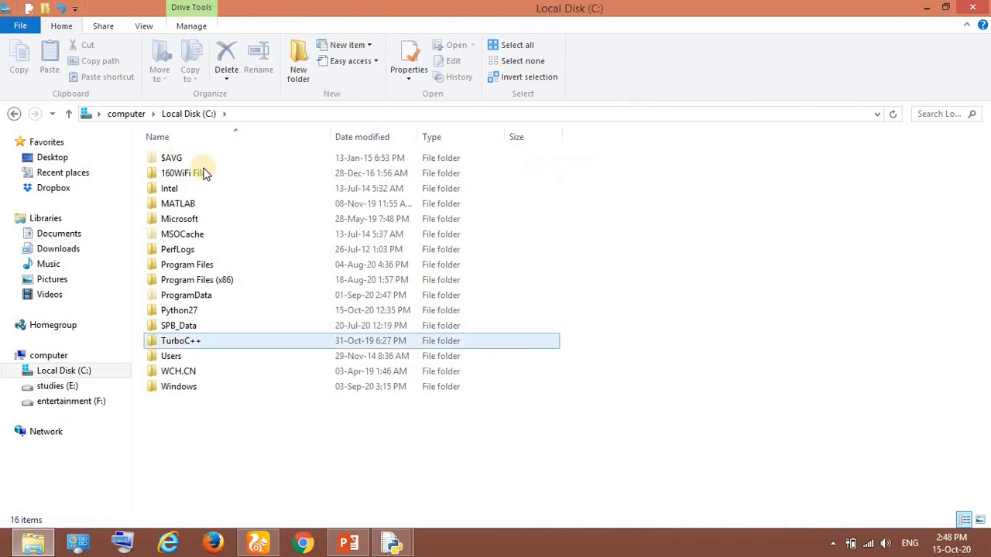
{"action": "left_click", "coordinate": [179, 309]}
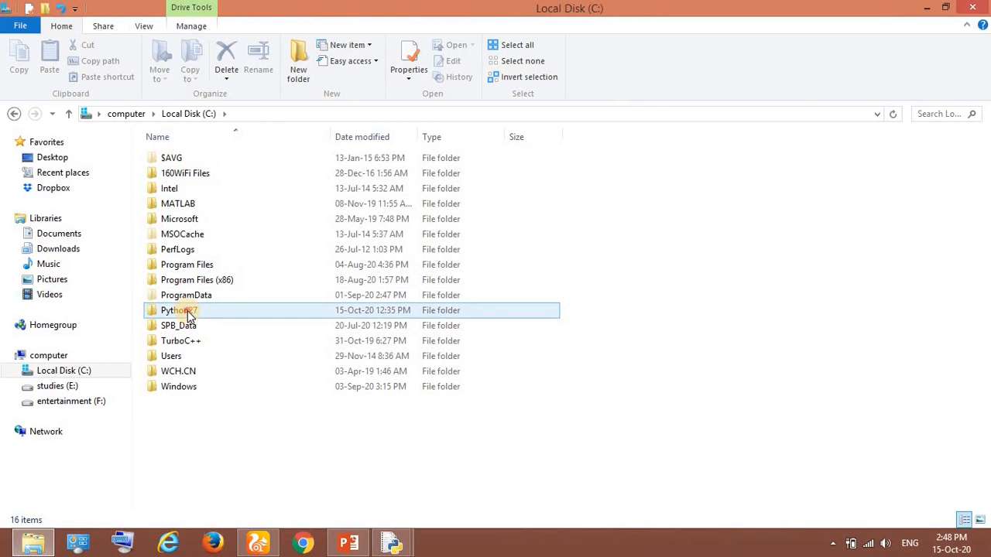
{"action": "double_click", "coordinate": [179, 310]}
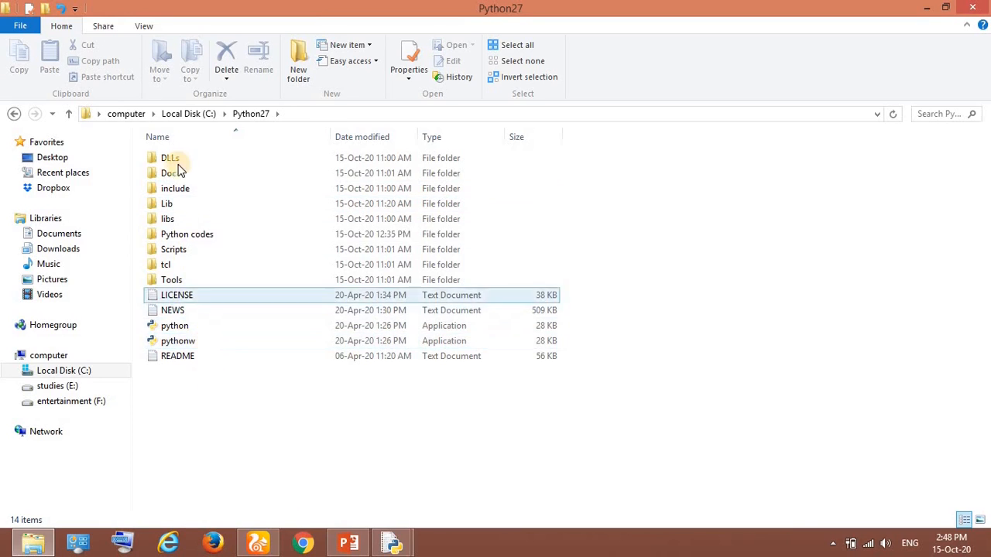
{"action": "left_click", "coordinate": [240, 390]}
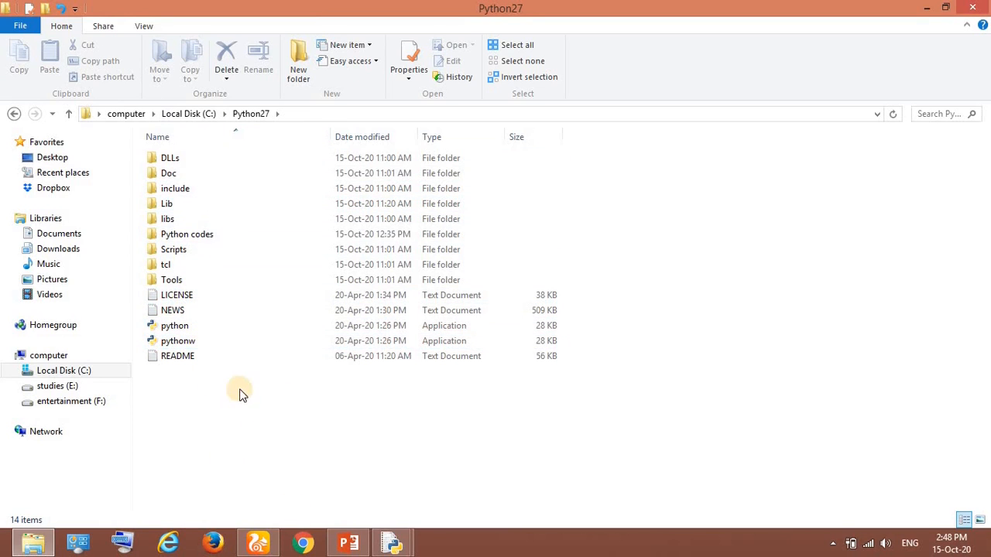
{"action": "mouse_move", "coordinate": [309, 325]}
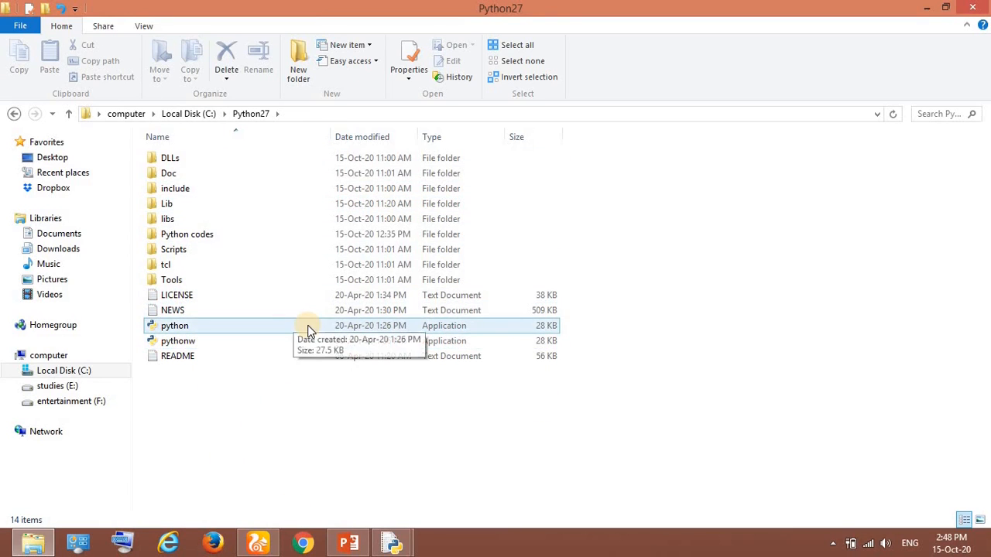
{"action": "left_click", "coordinate": [178, 341]}
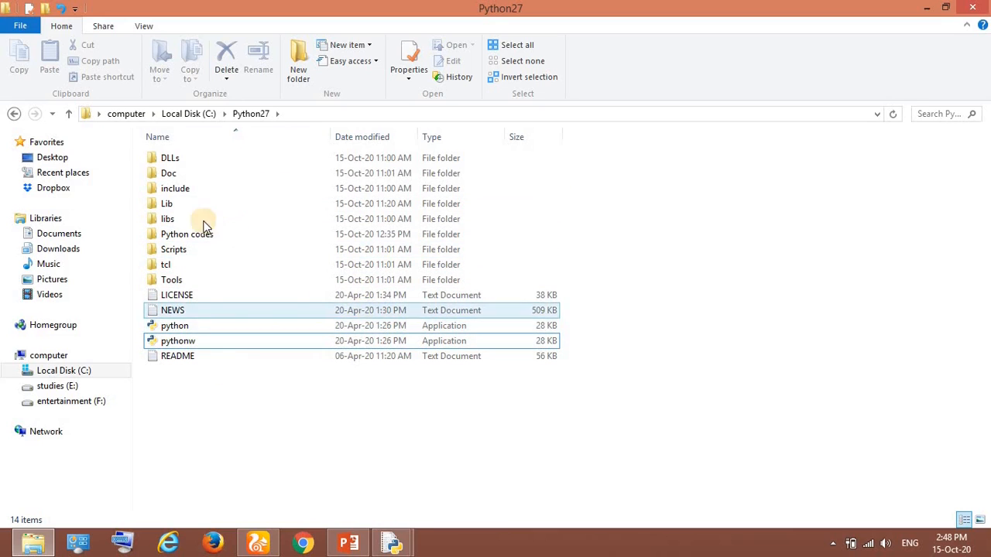
{"action": "mouse_move", "coordinate": [221, 234]}
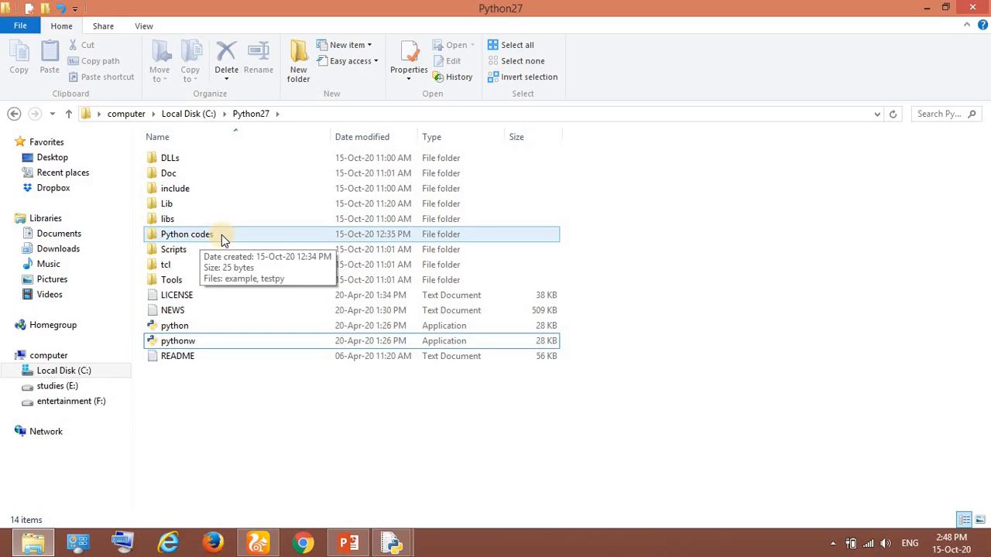
- Look inside the Python codes folder, point out python and pythonw, and return to the slides
{"action": "double_click", "coordinate": [186, 234]}
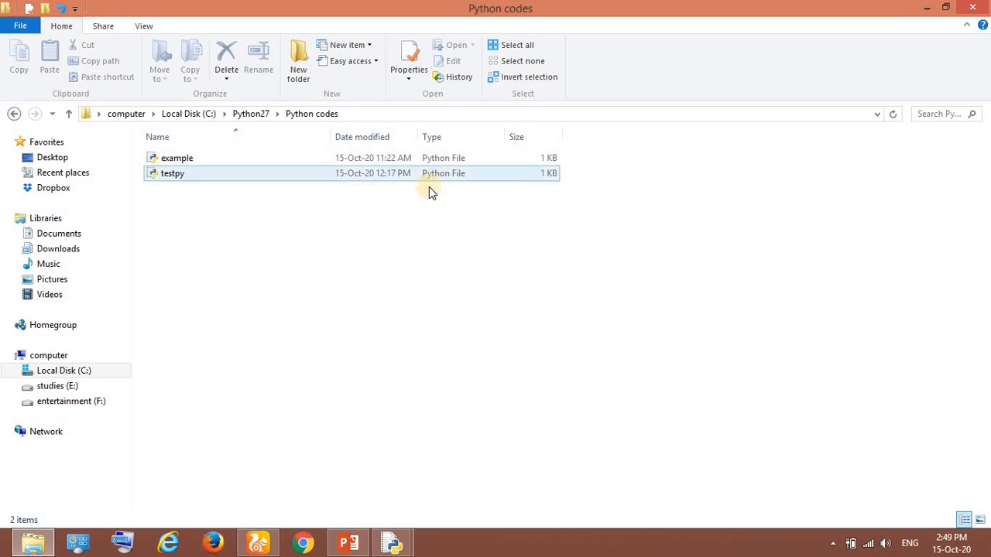
{"action": "left_click", "coordinate": [172, 173]}
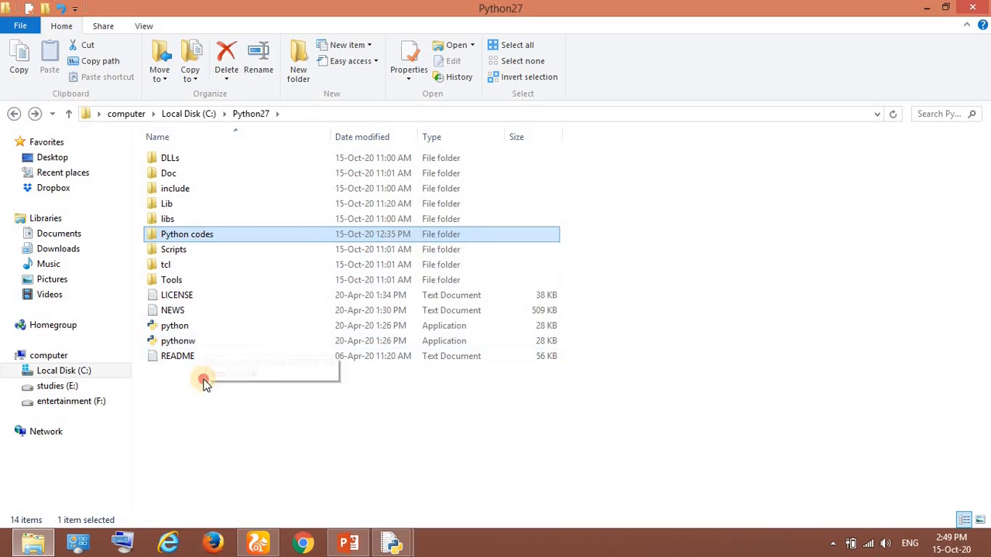
{"action": "left_click", "coordinate": [179, 340]}
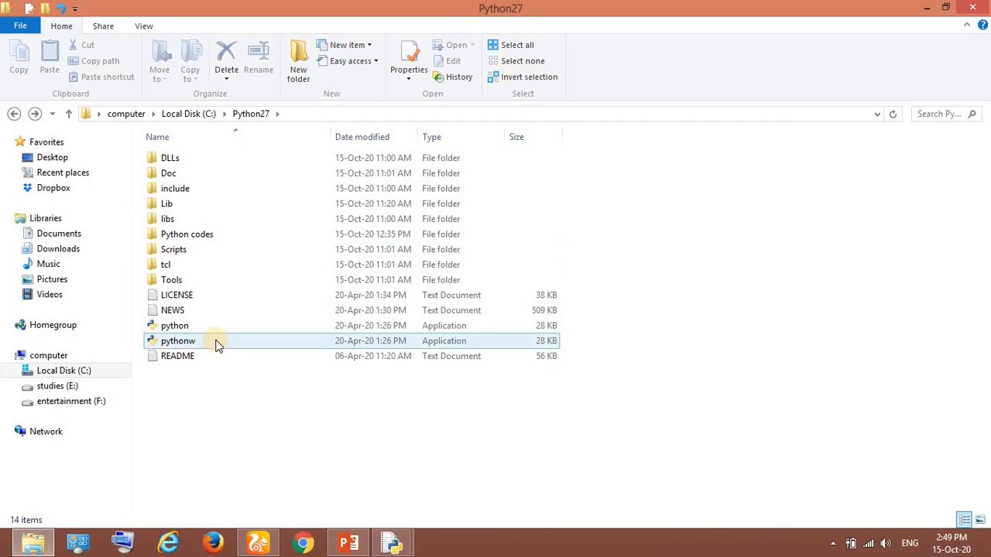
{"action": "left_click", "coordinate": [175, 325]}
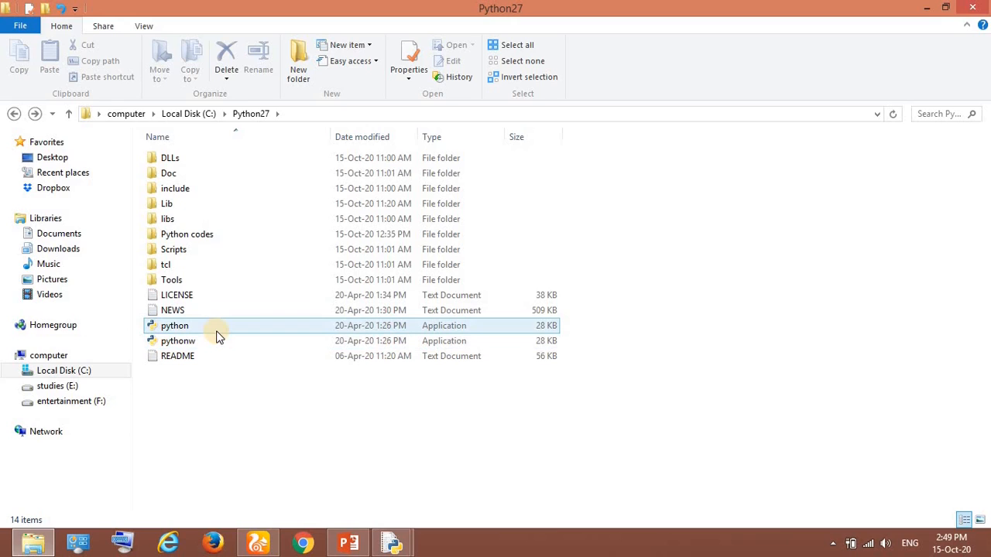
{"action": "mouse_move", "coordinate": [232, 340]}
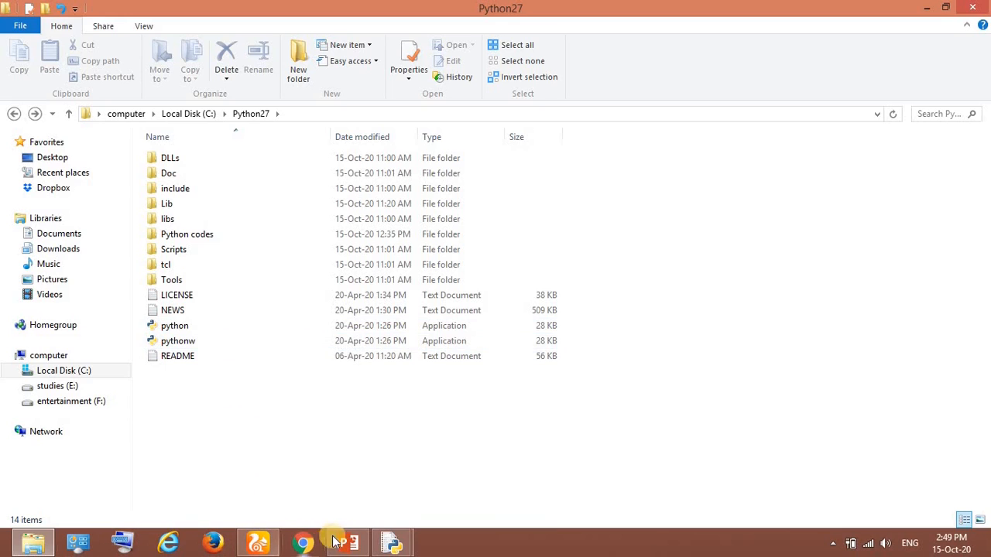
{"action": "left_click", "coordinate": [346, 542]}
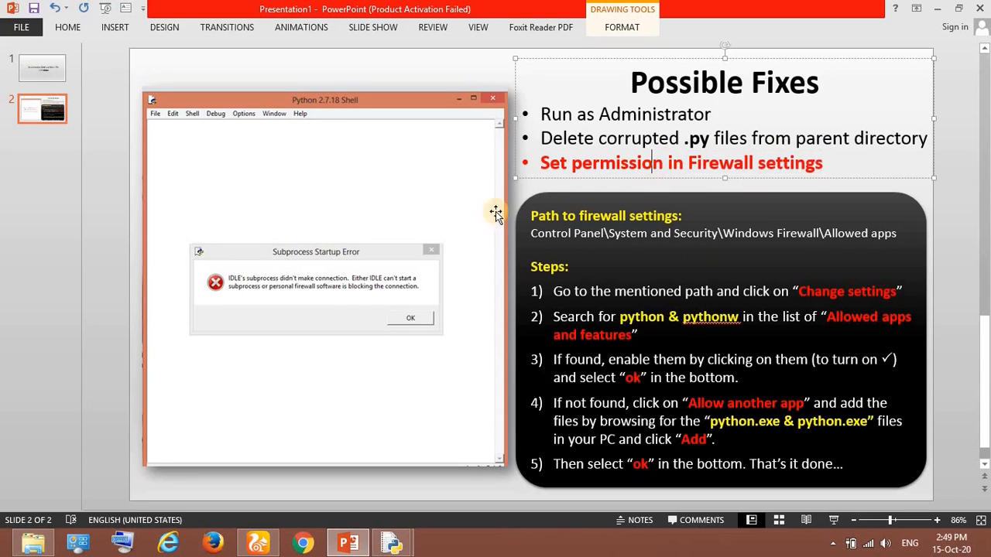
{"action": "mouse_move", "coordinate": [111, 310]}
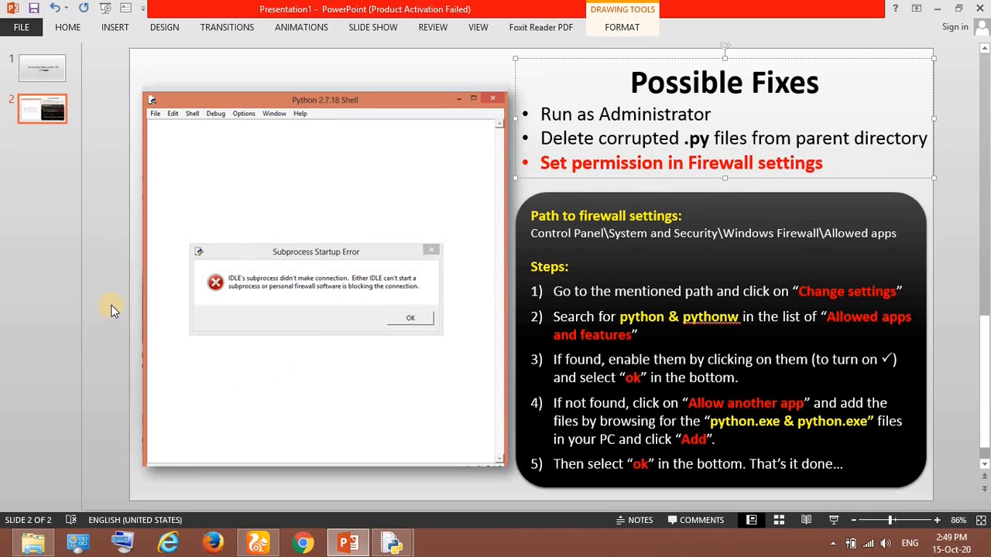
{"action": "mouse_move", "coordinate": [725, 437]}
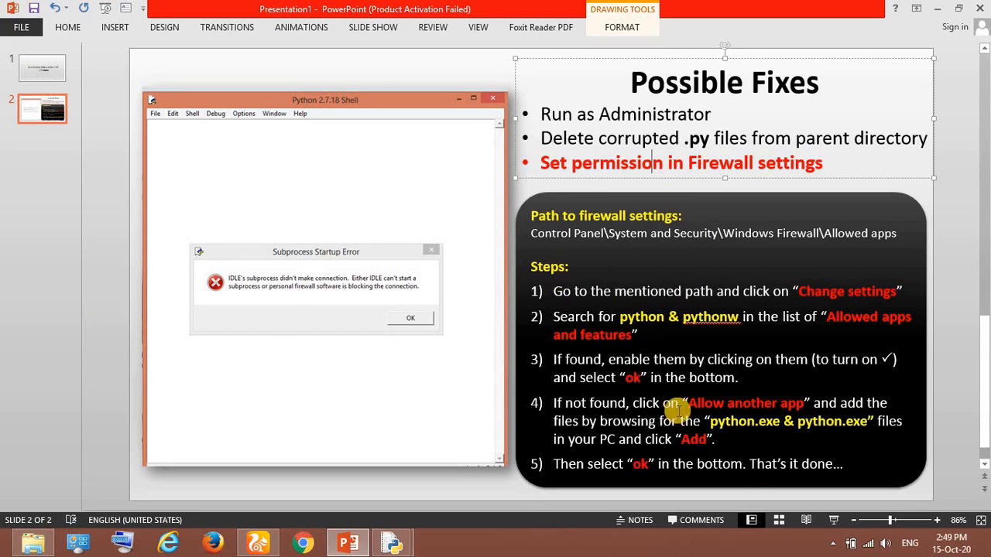
{"action": "mouse_move", "coordinate": [720, 209]}
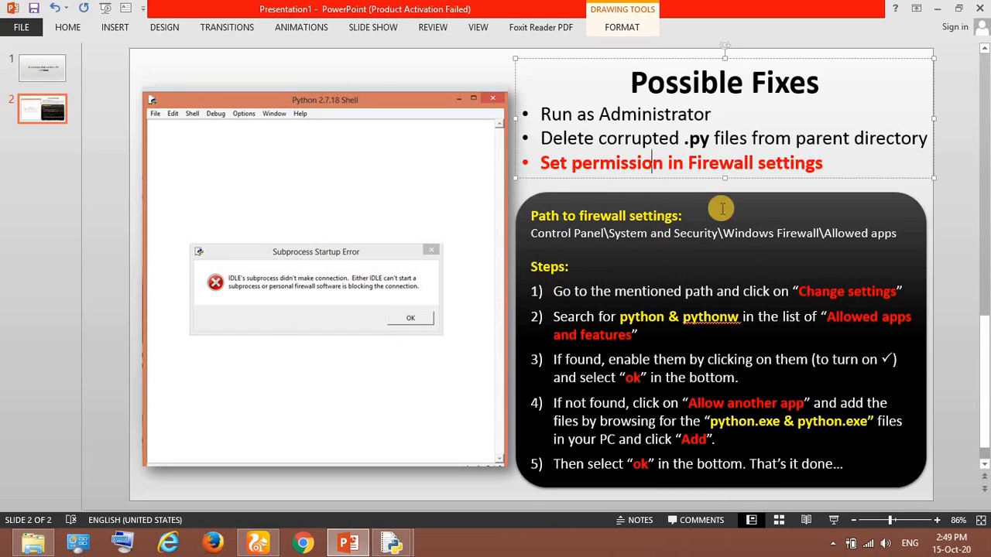